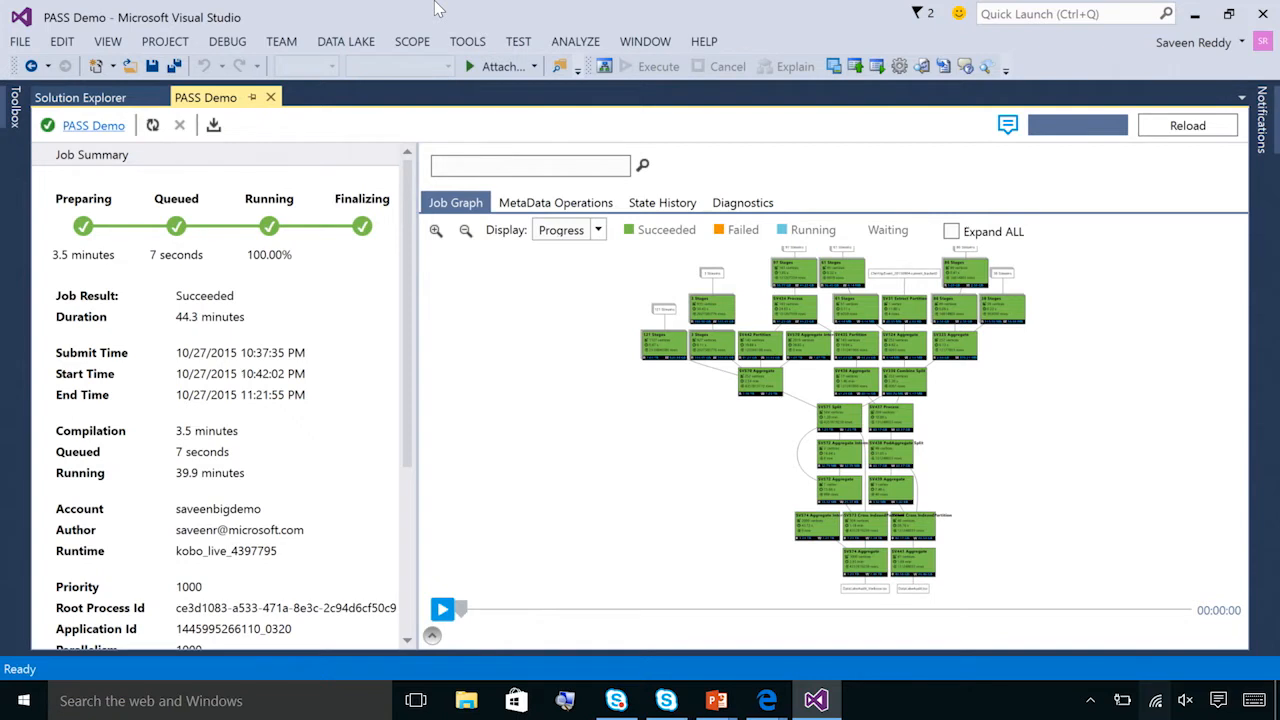
mouse_move(418, 8)
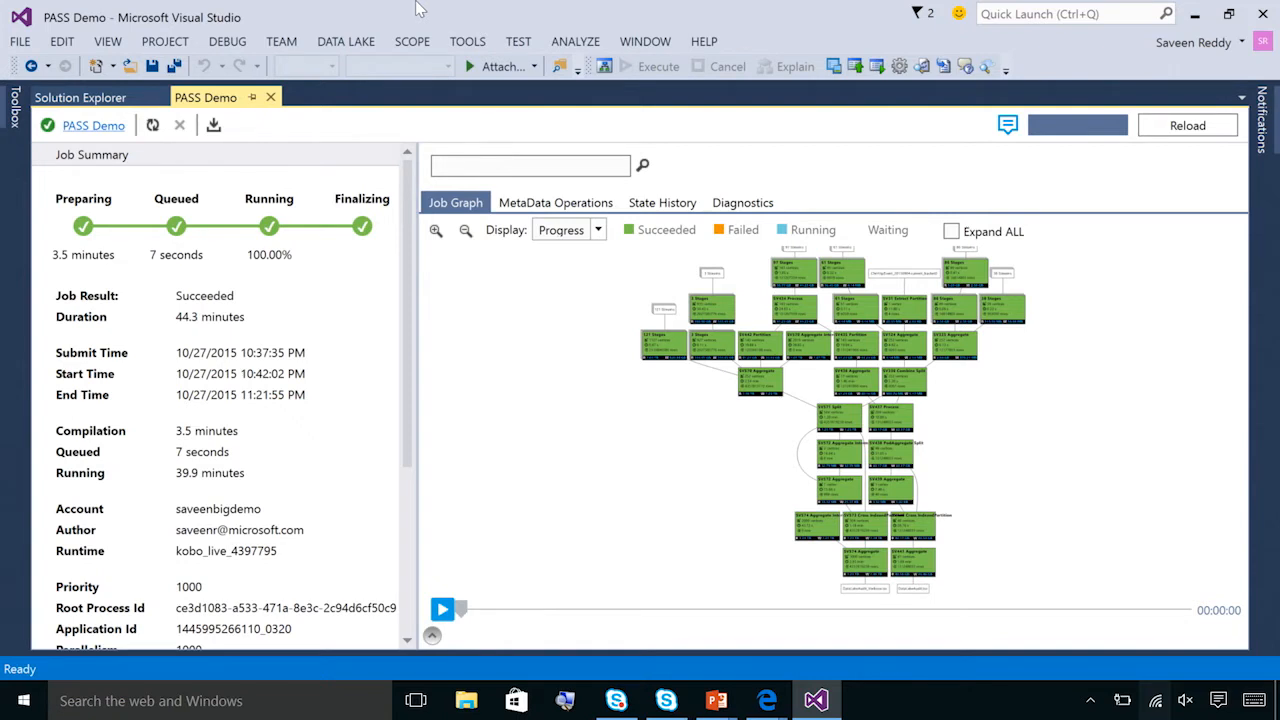
Review the job summary, highlighting the Succeeded result and the bytes written figure.
click(345, 42)
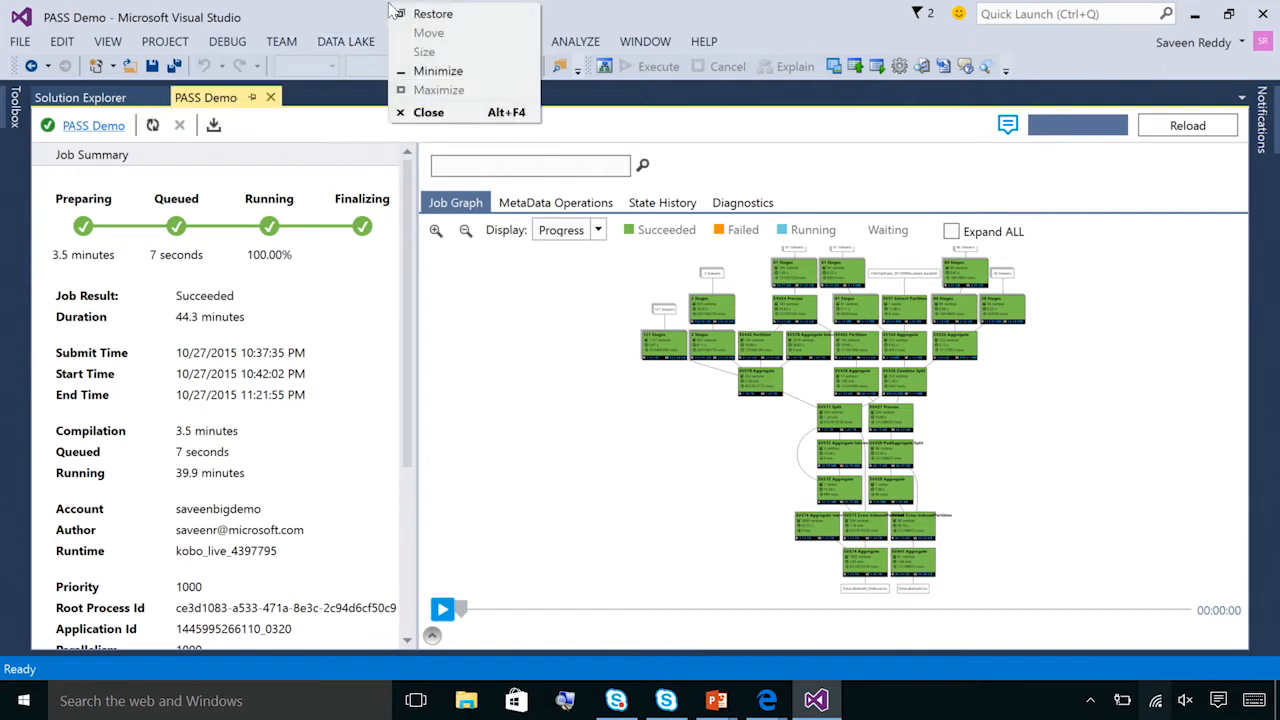
click(750, 13)
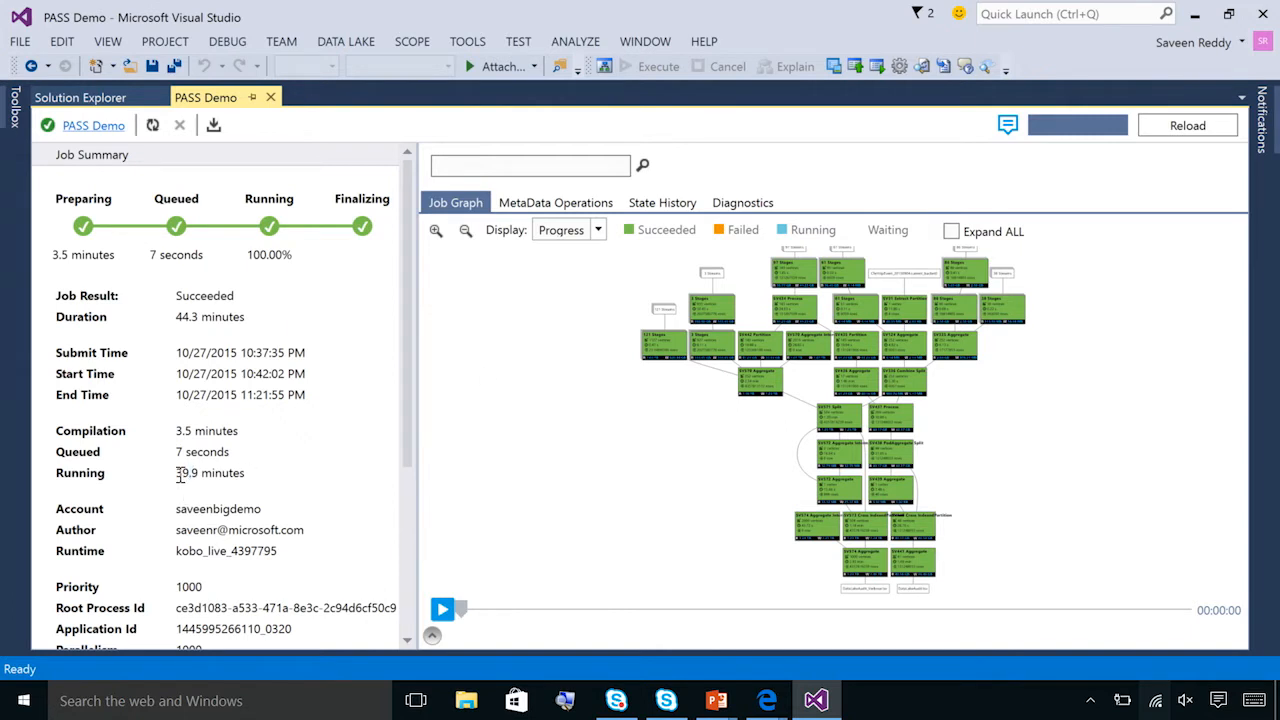
double_click(186, 473)
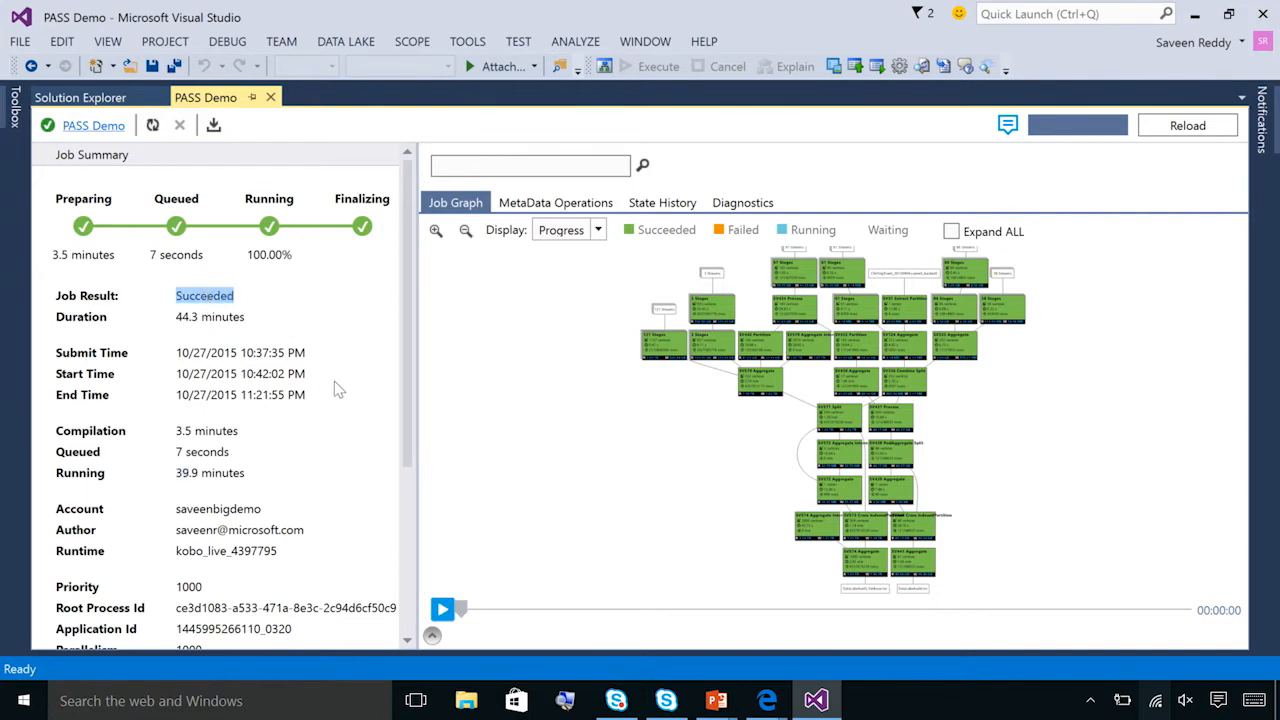
mouse_move(407, 612)
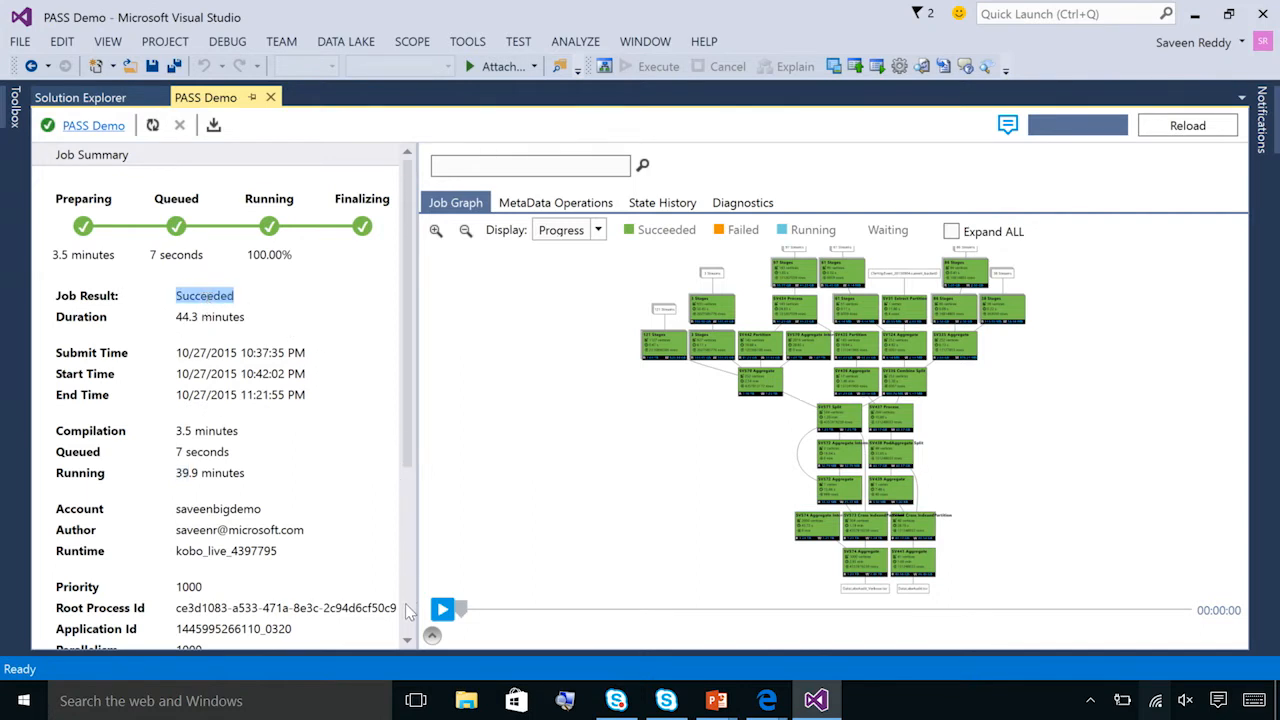
scroll(down, 3)
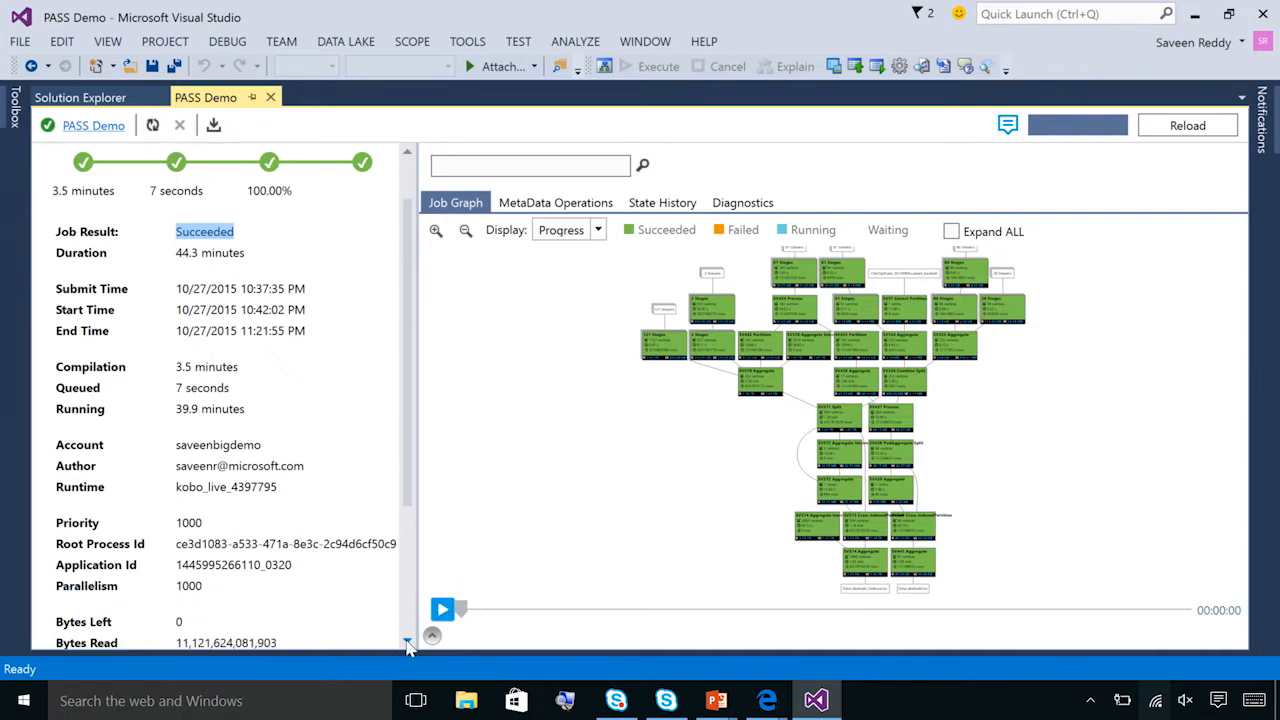
scroll(down, 3)
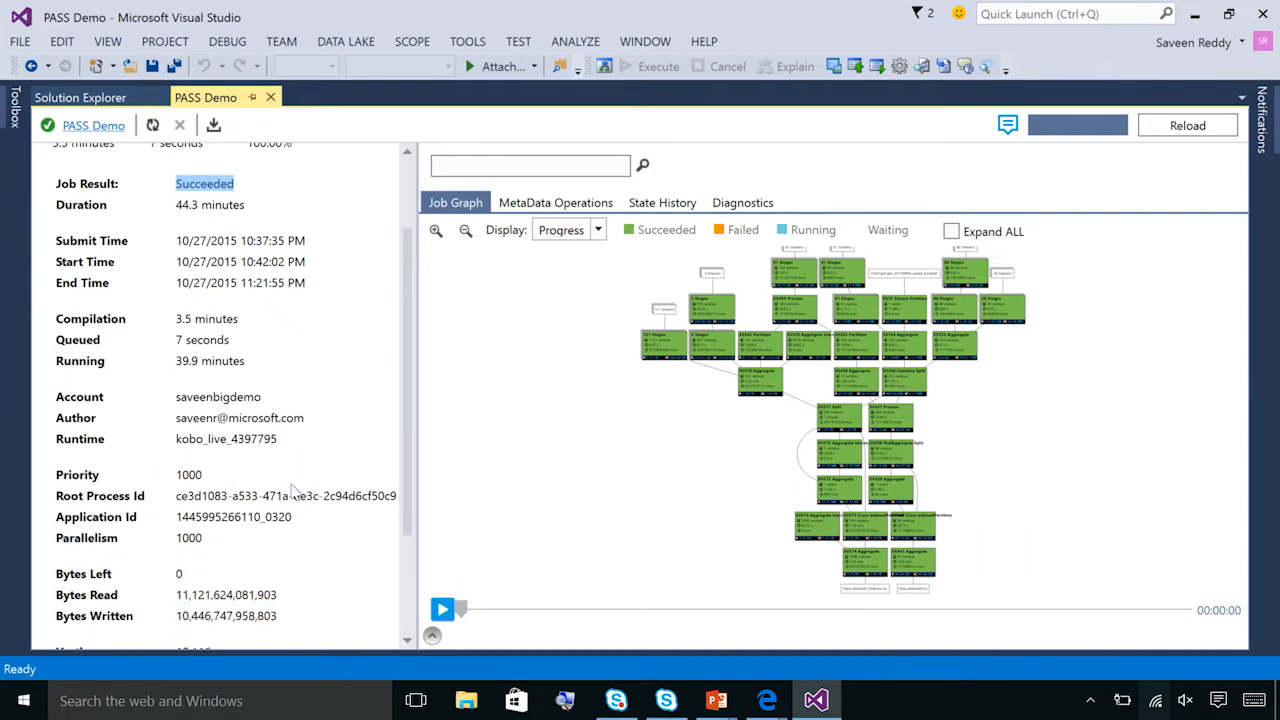
mouse_move(187, 596)
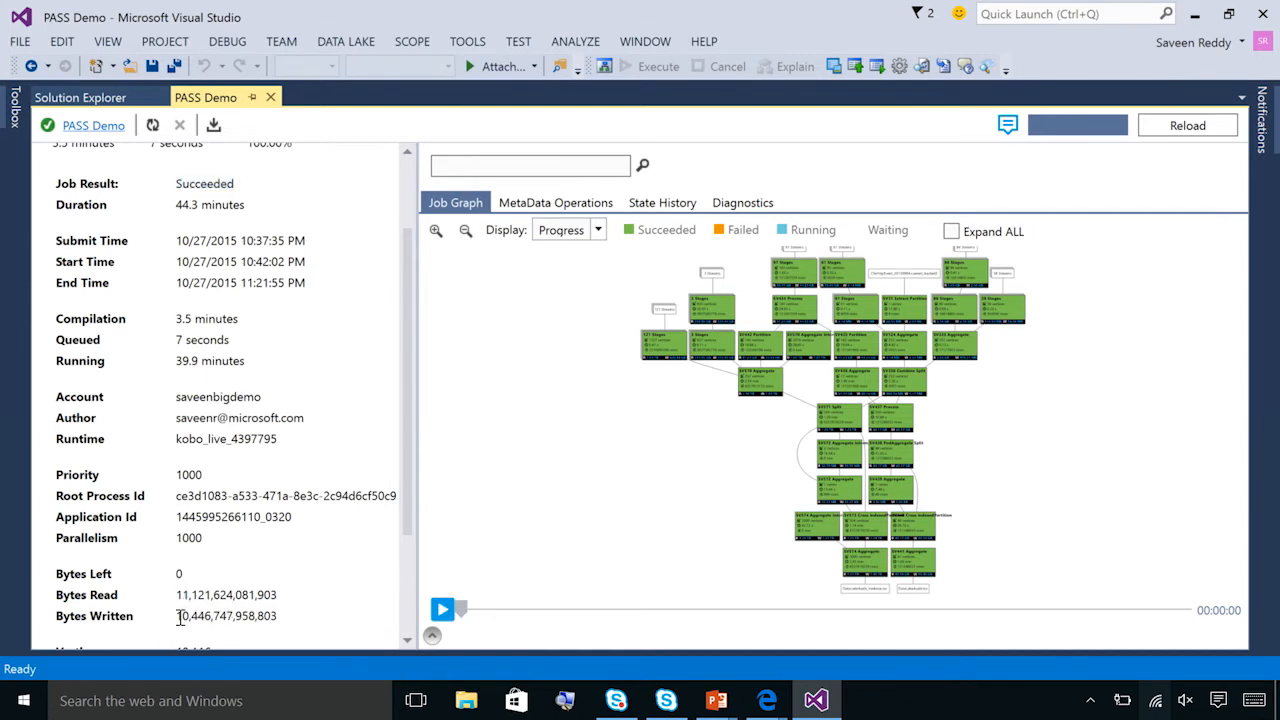
double_click(181, 616)
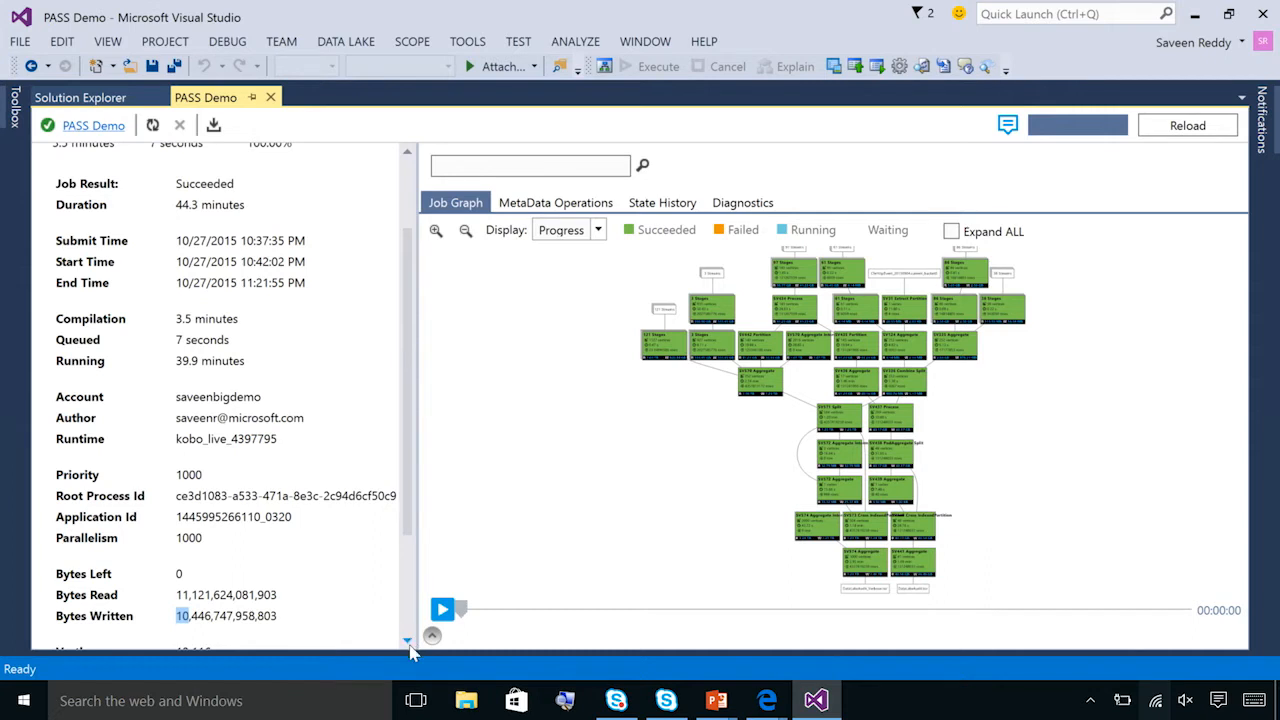
scroll(down, 3)
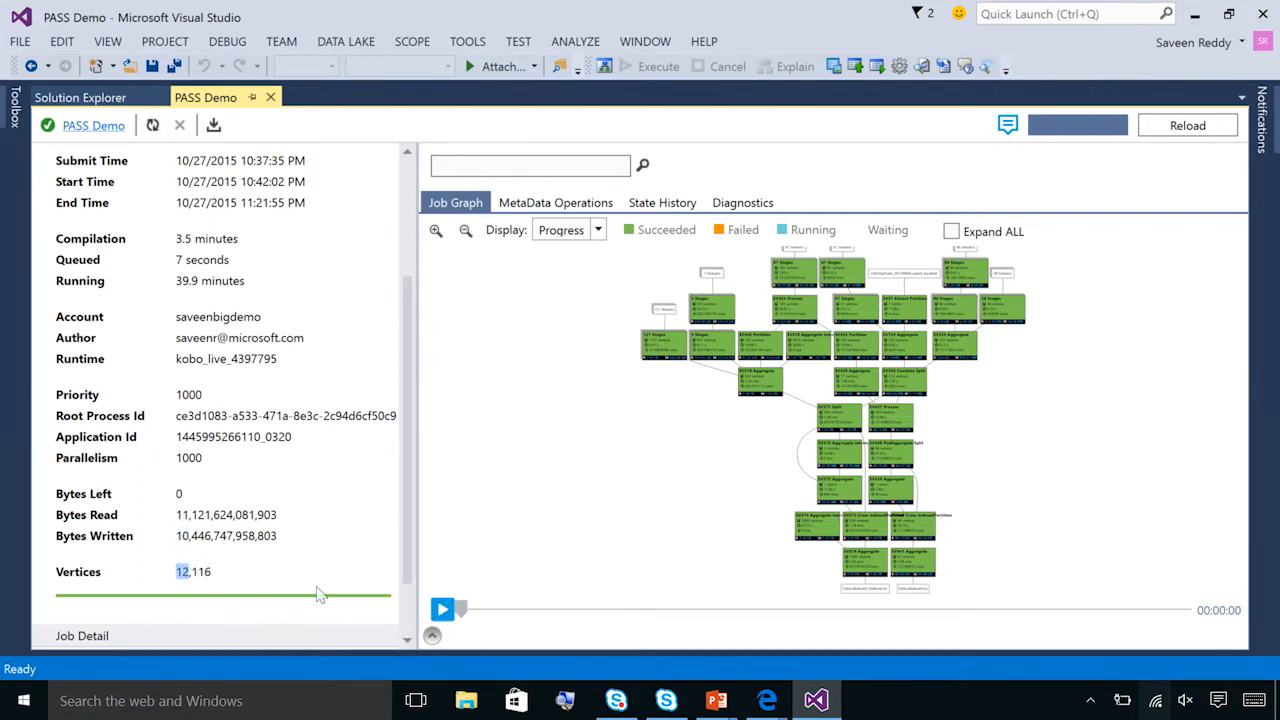
mouse_move(345, 580)
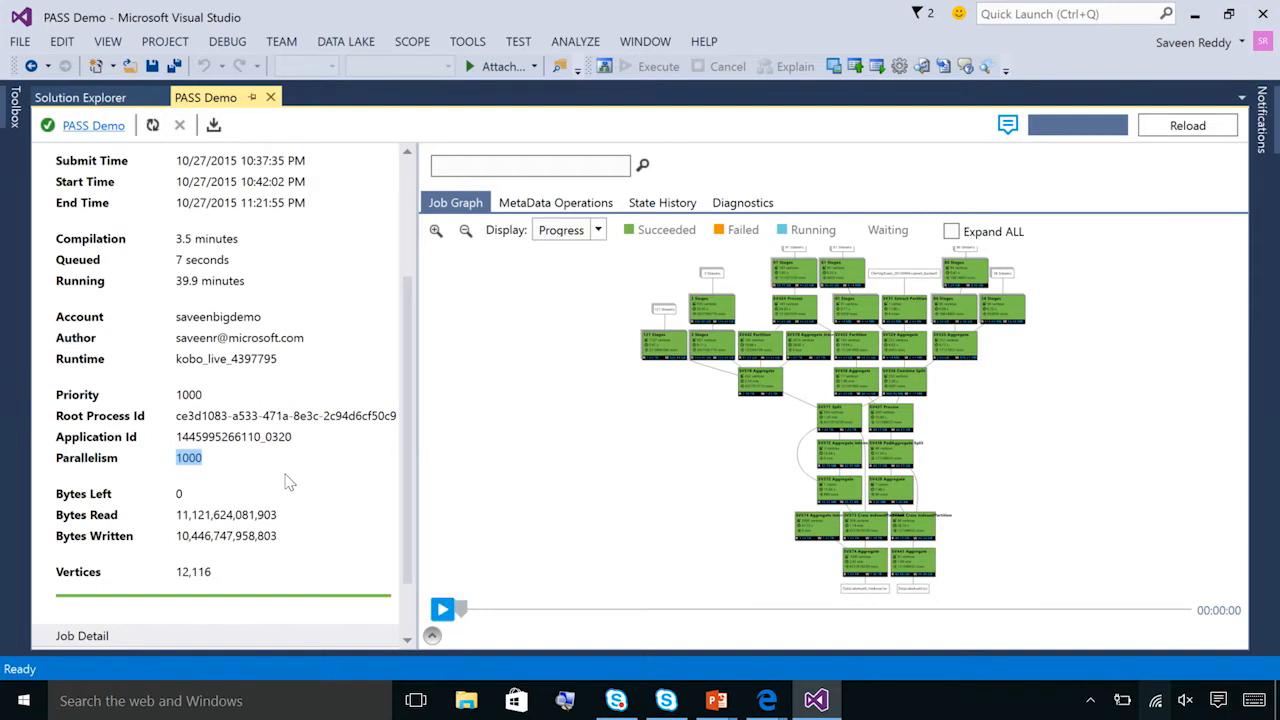
mouse_move(170, 590)
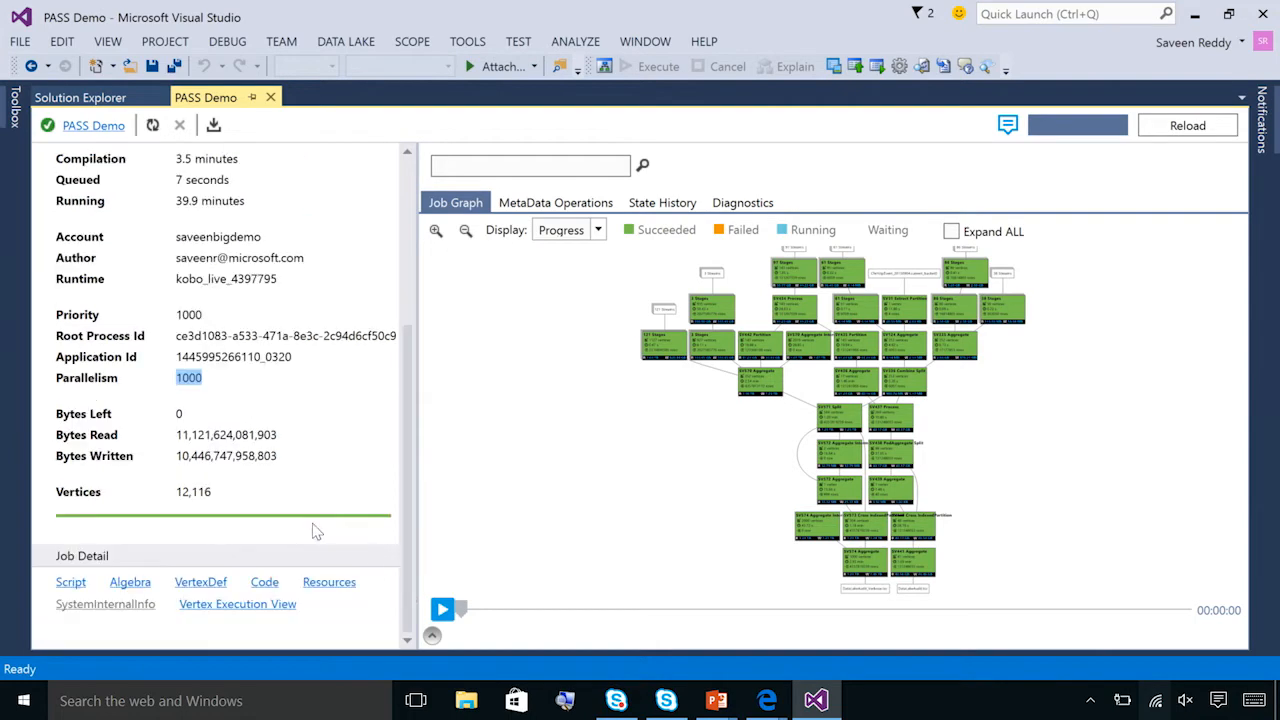
mouse_move(70, 582)
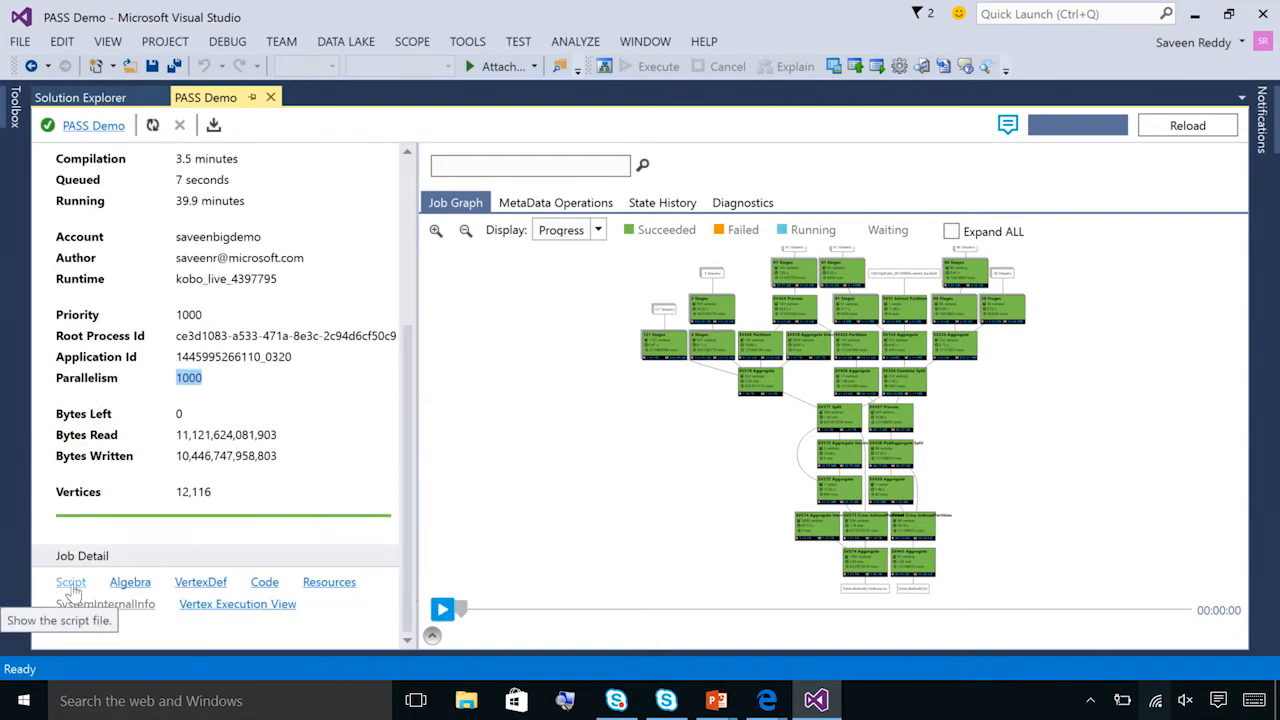
Open the job's .usql script and browse its date parsing and SqlIPExtractorForEvents extractor.
click(70, 582)
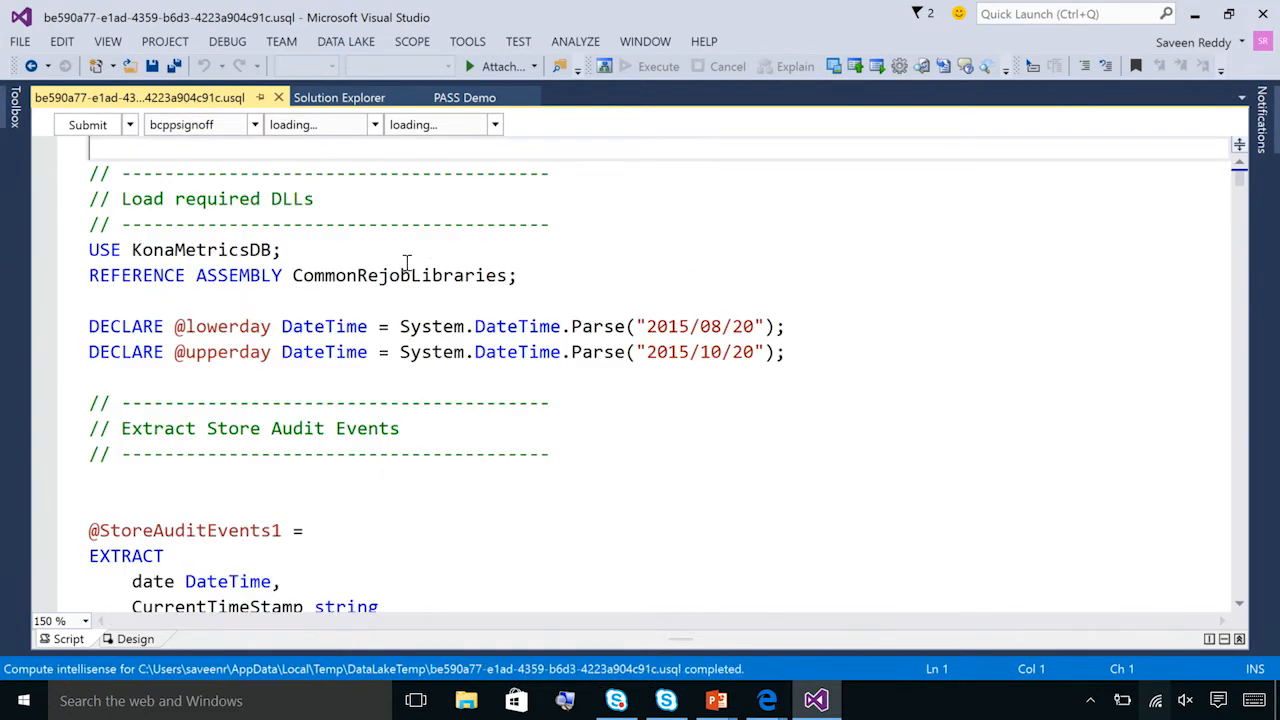
double_click(400, 275)
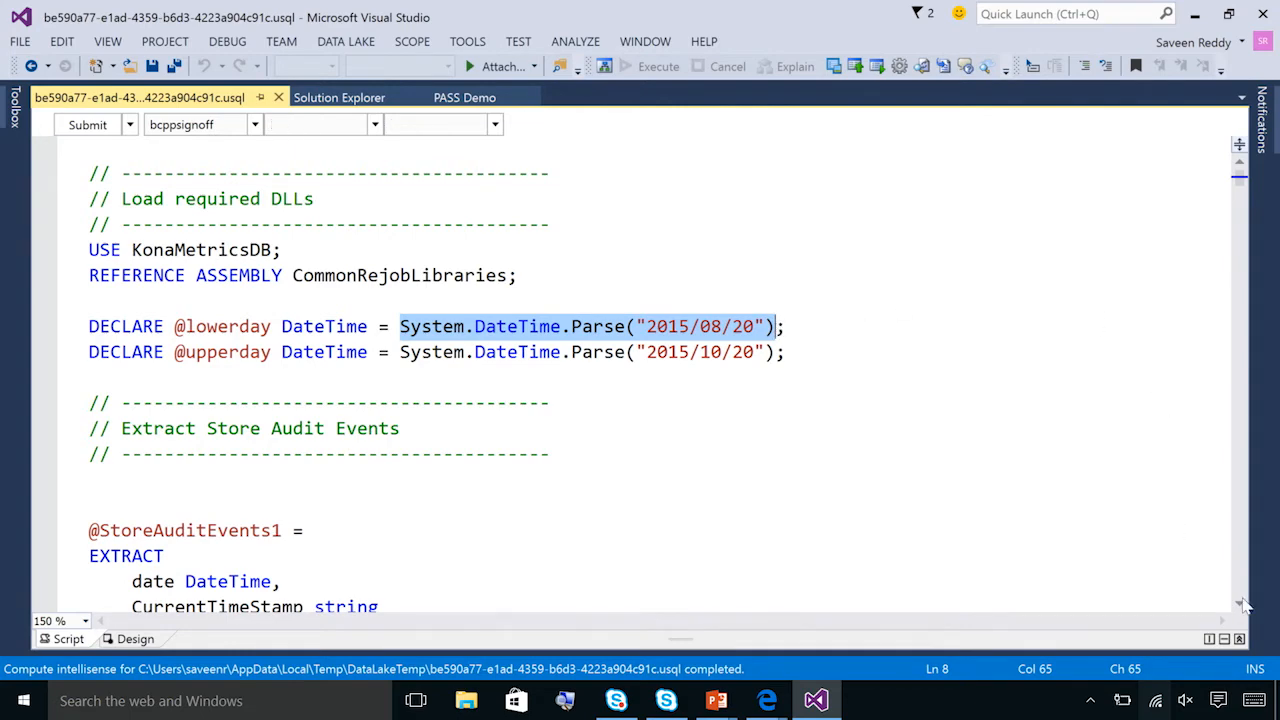
scroll(down, 3)
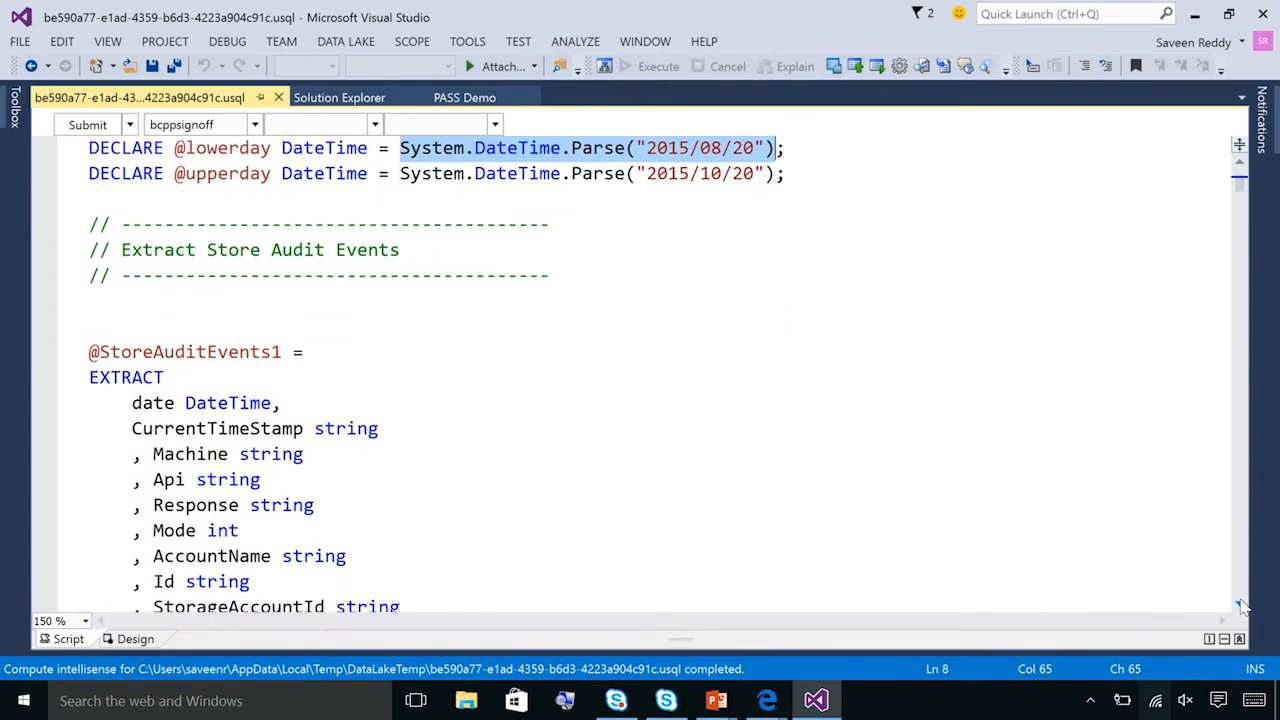
scroll(down, 3)
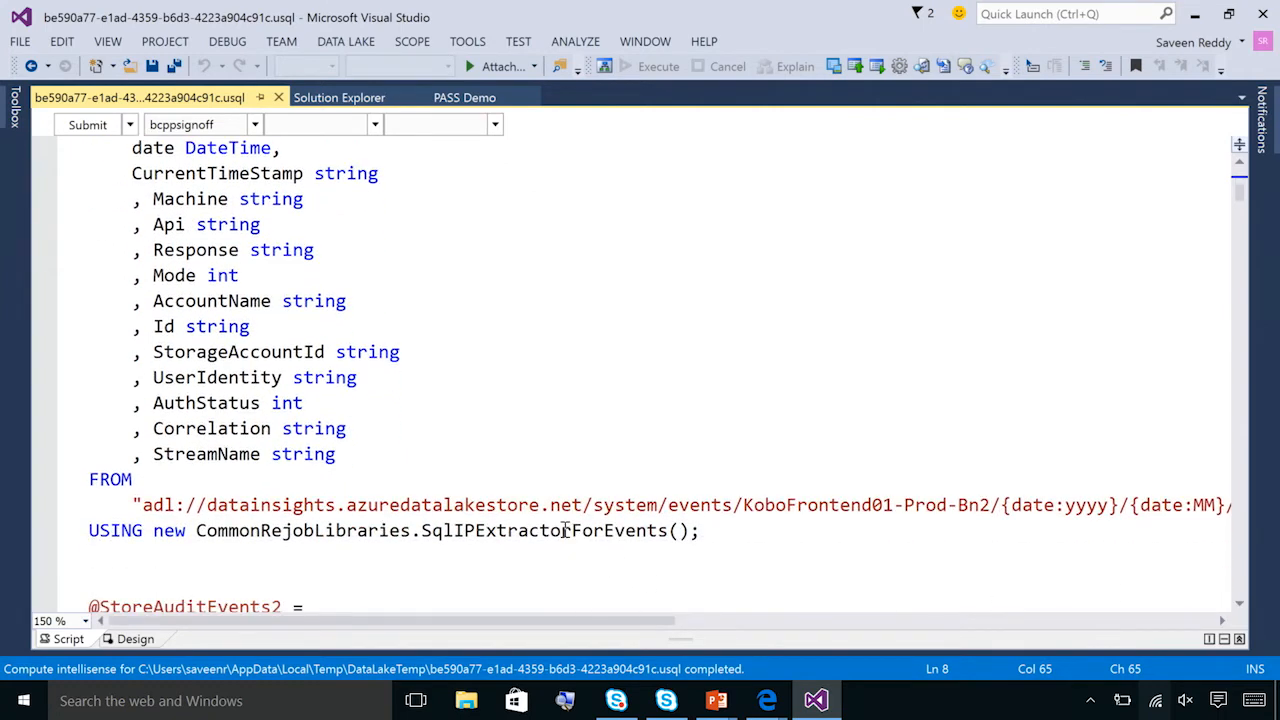
double_click(552, 530)
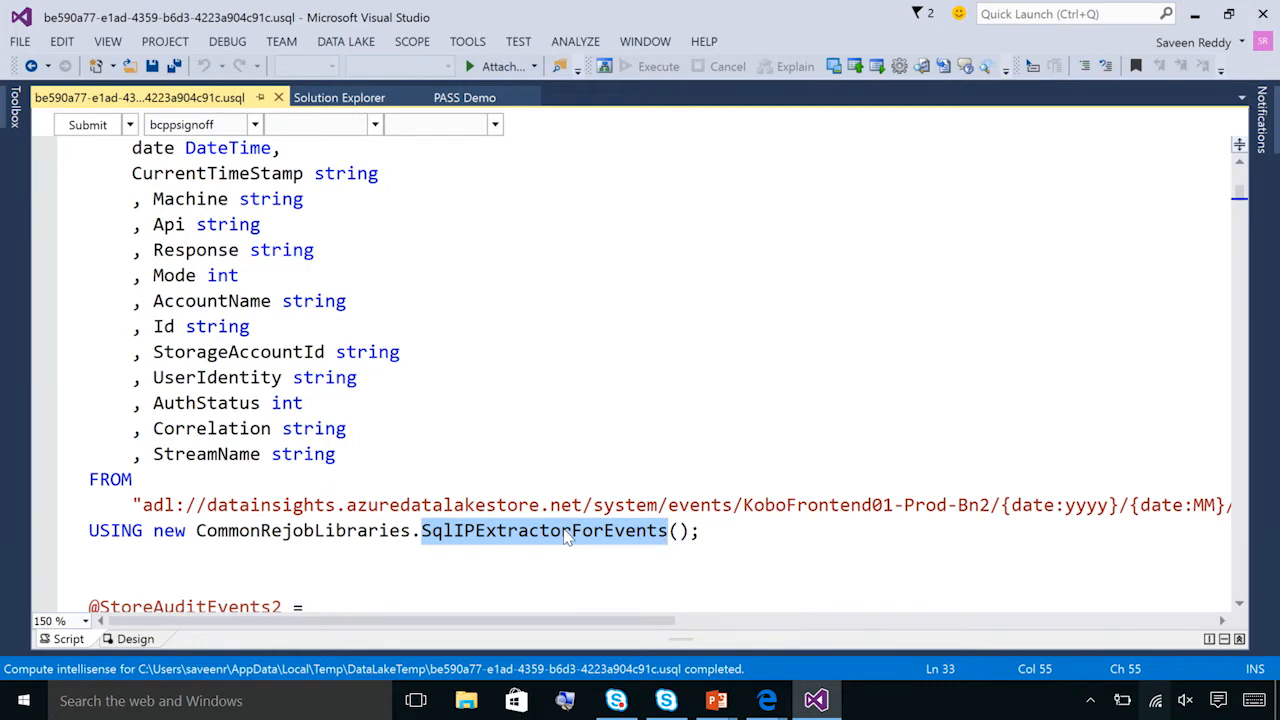
mouse_move(424, 269)
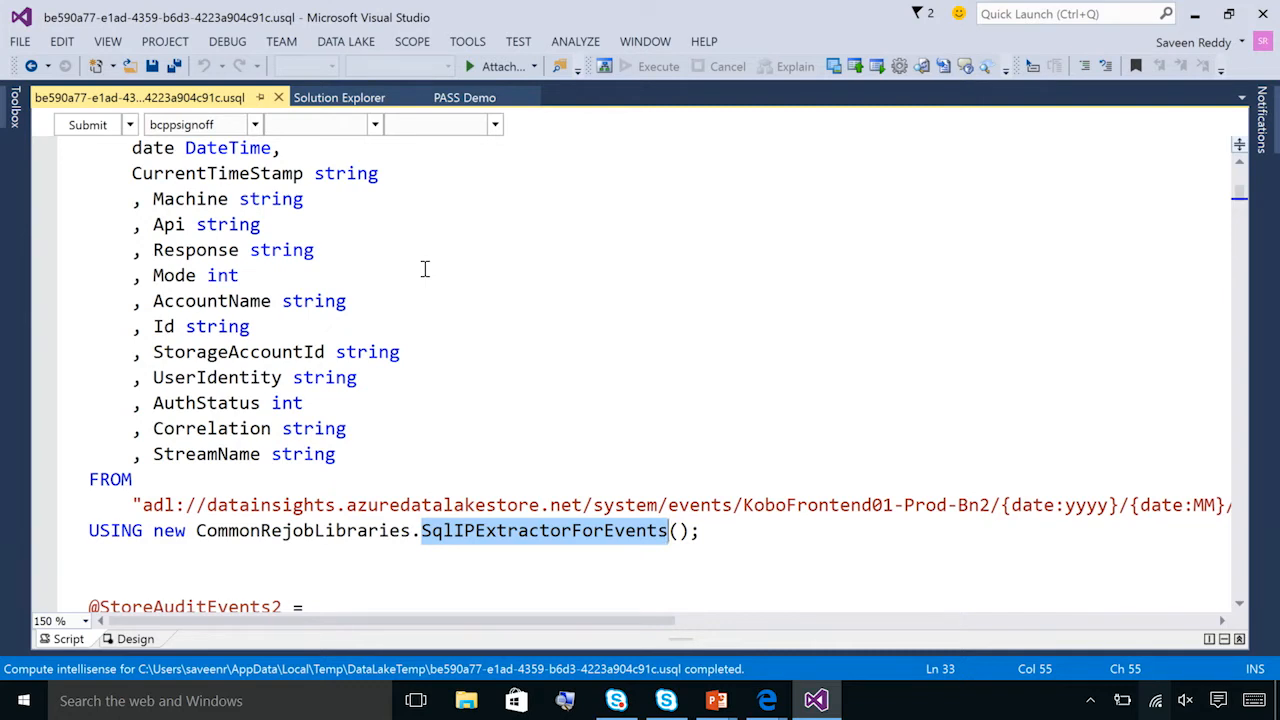
mouse_move(272, 117)
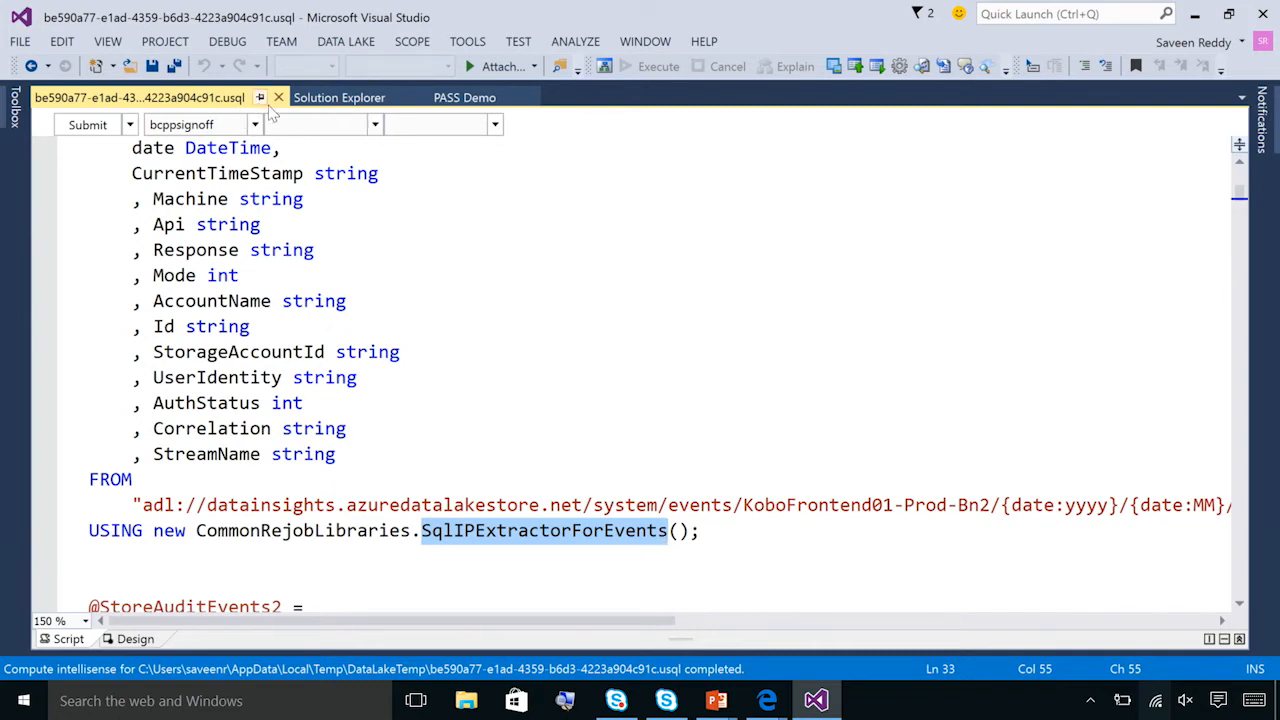
mouse_move(279, 97)
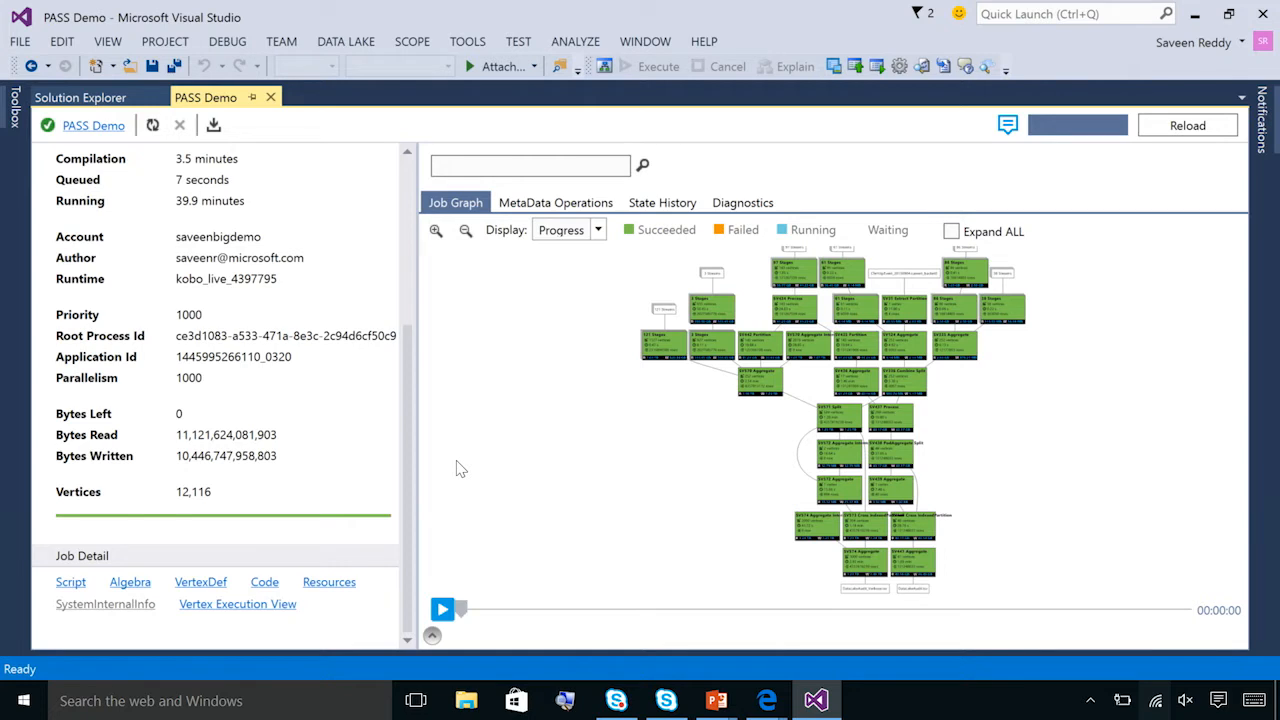
mouse_move(556, 504)
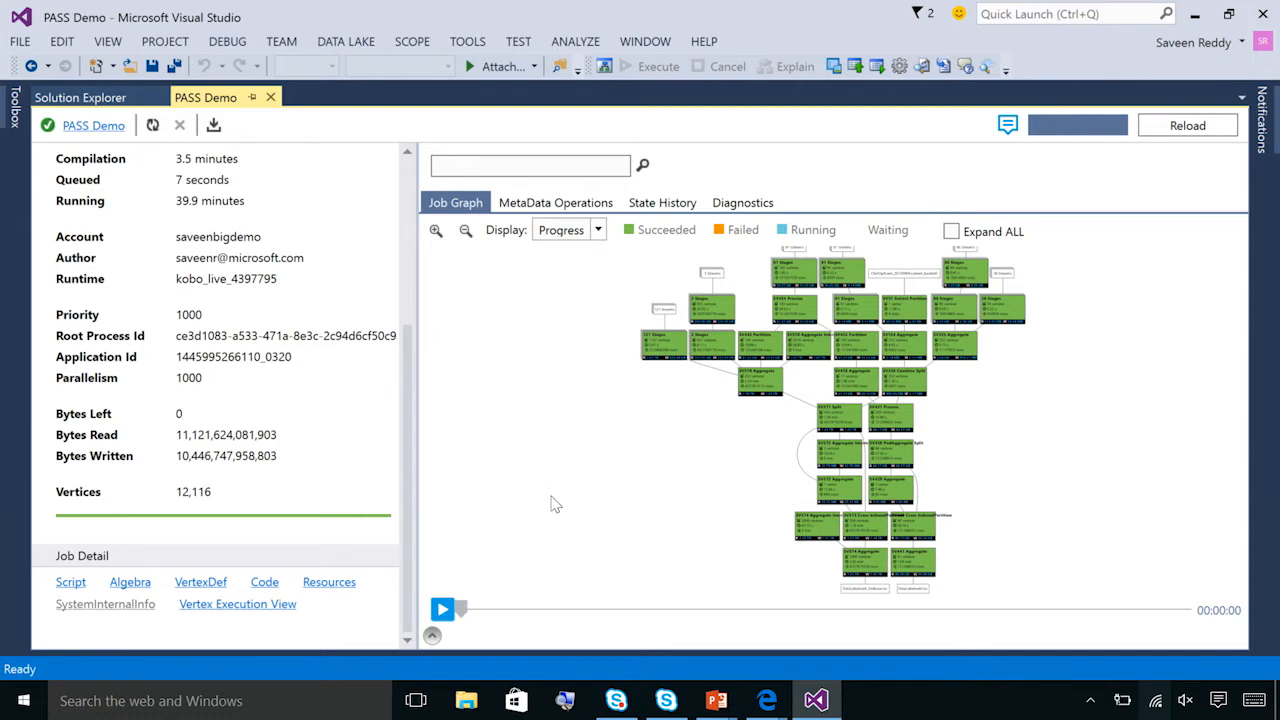
mouse_move(543, 434)
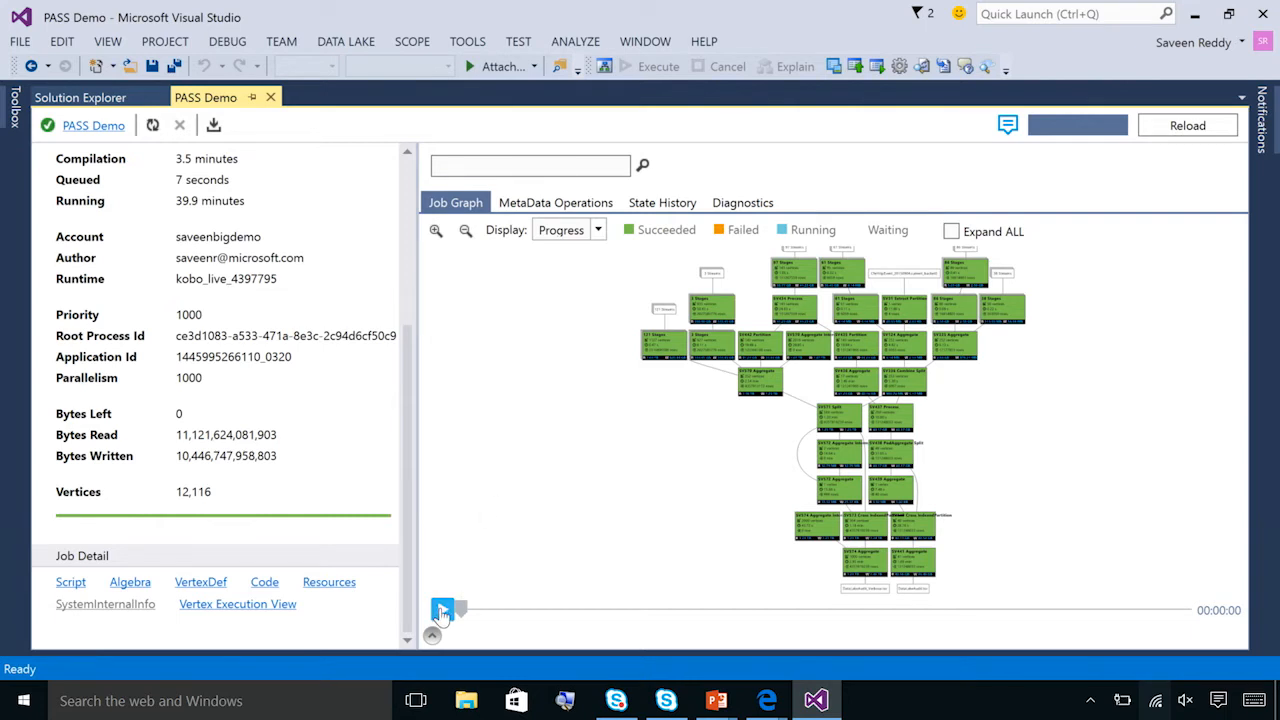
Replay the job's progress through the graph with the playback slider, then stop playback.
click(441, 610)
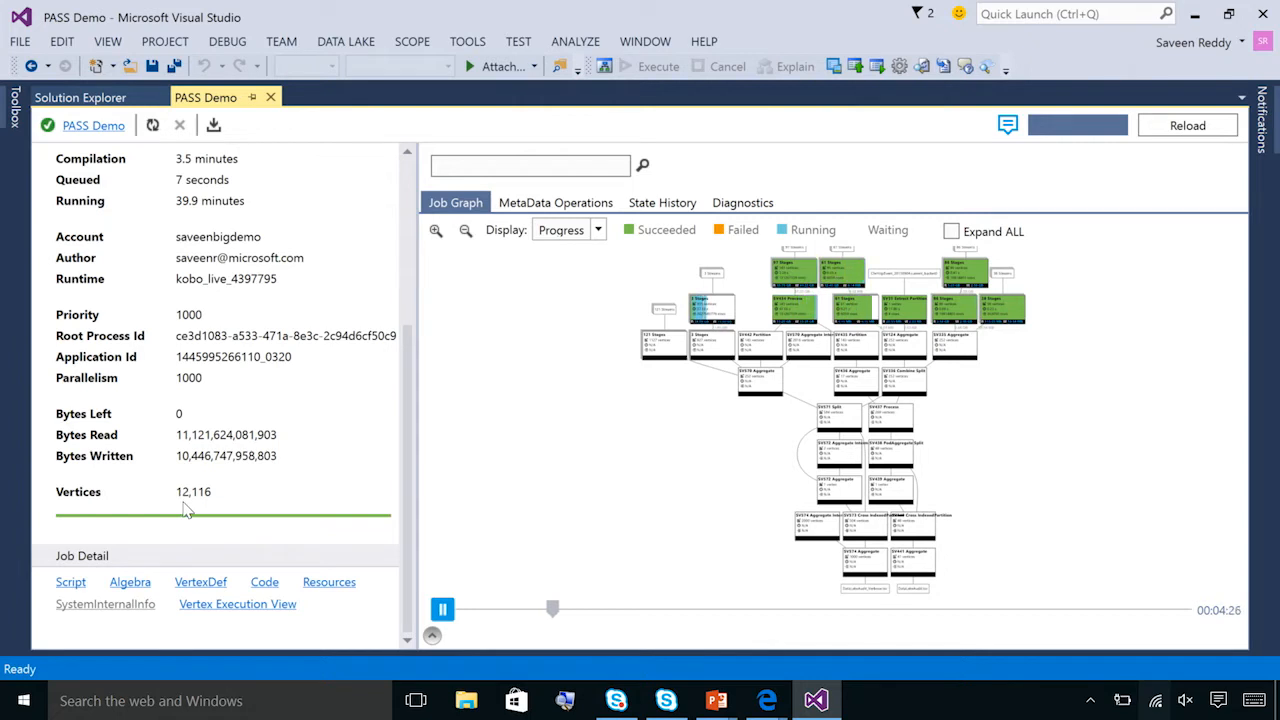
drag(553, 608, 600, 608)
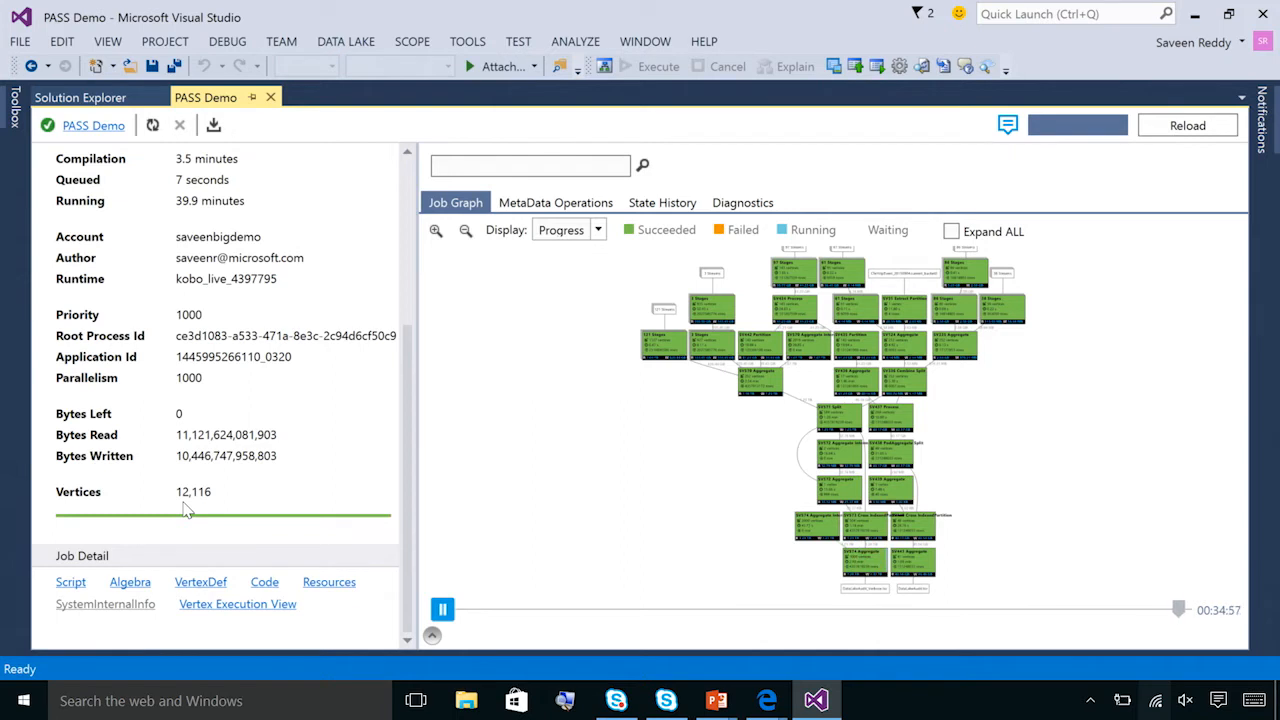
click(441, 608)
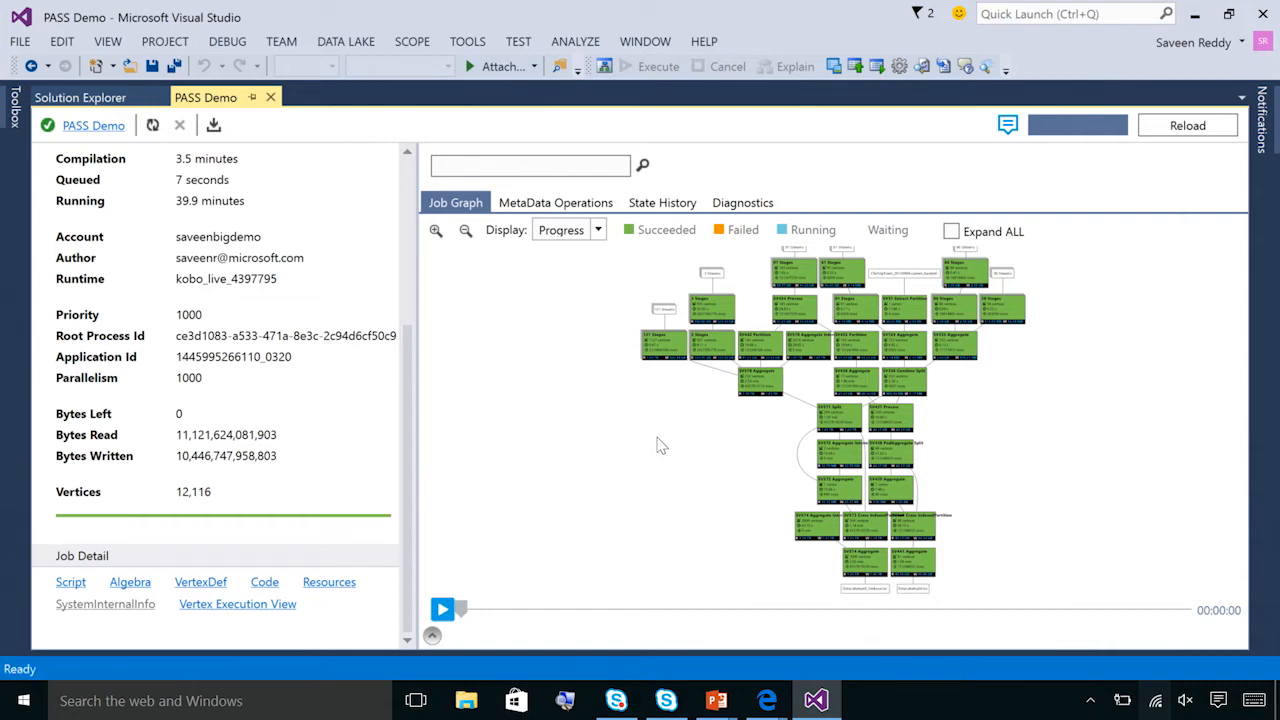
mouse_move(659, 438)
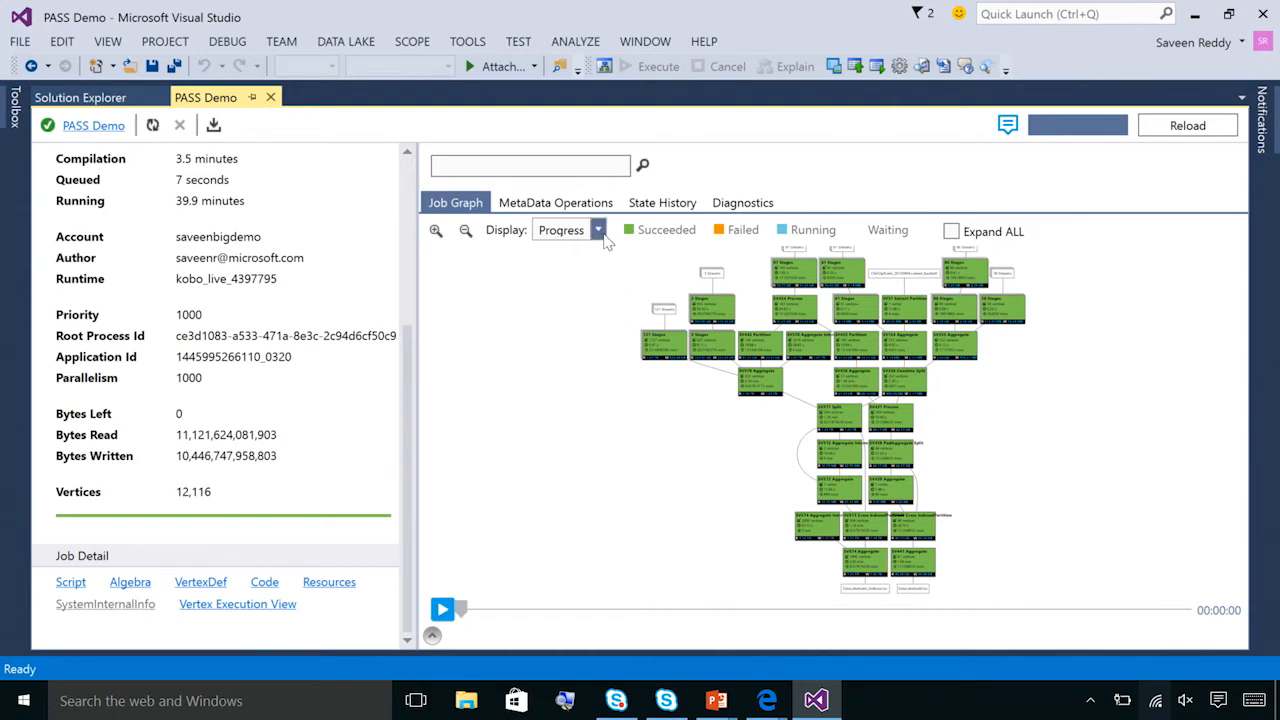
Set the job graph Display option to Execution time.
click(597, 230)
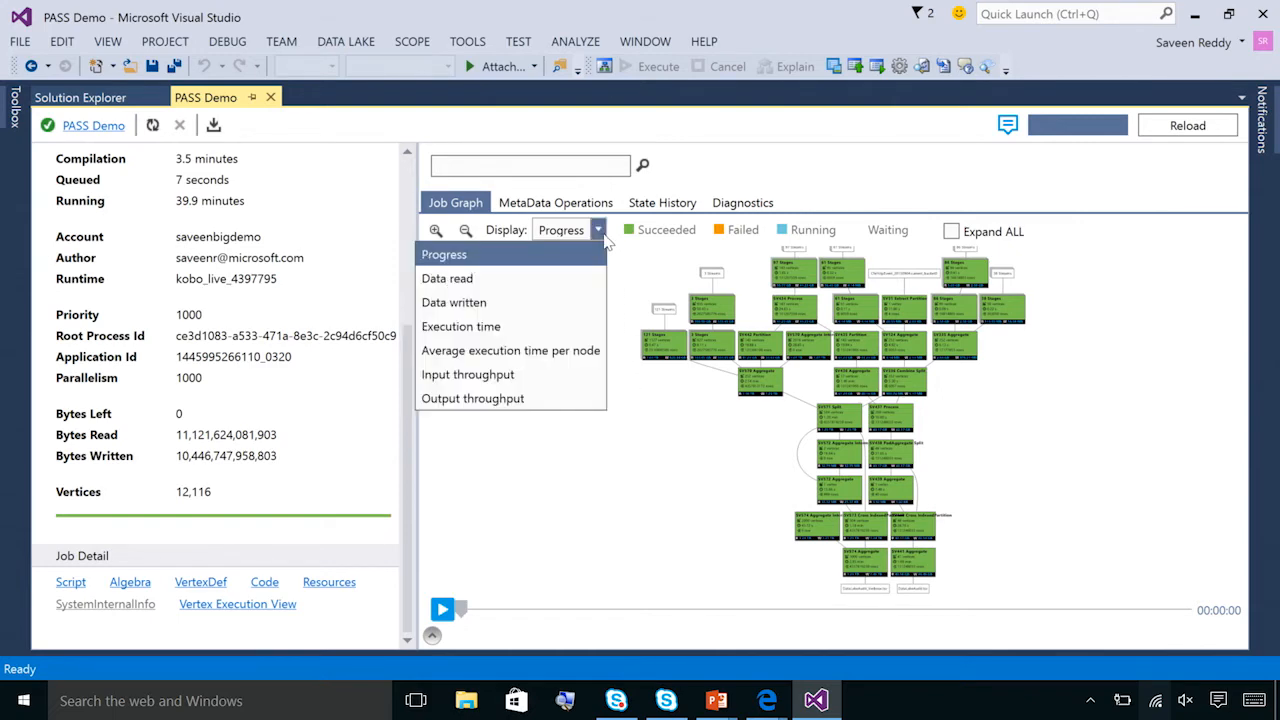
mouse_move(587, 256)
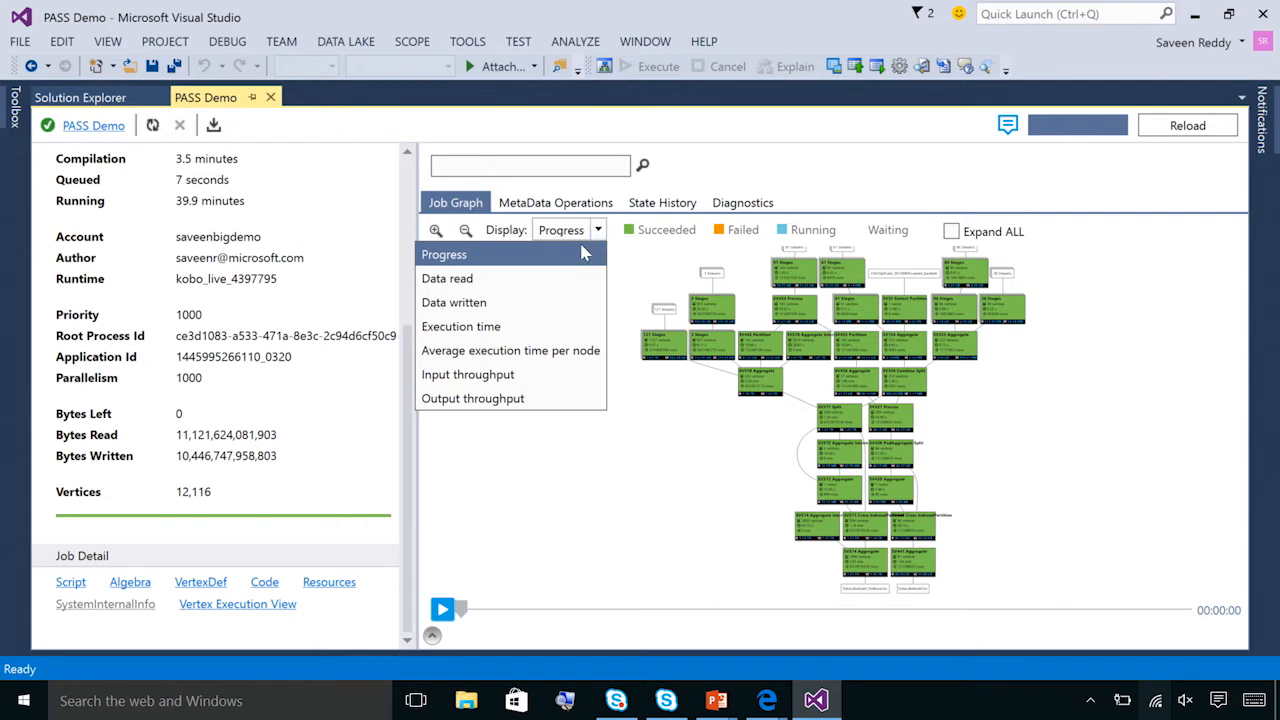
mouse_move(574, 302)
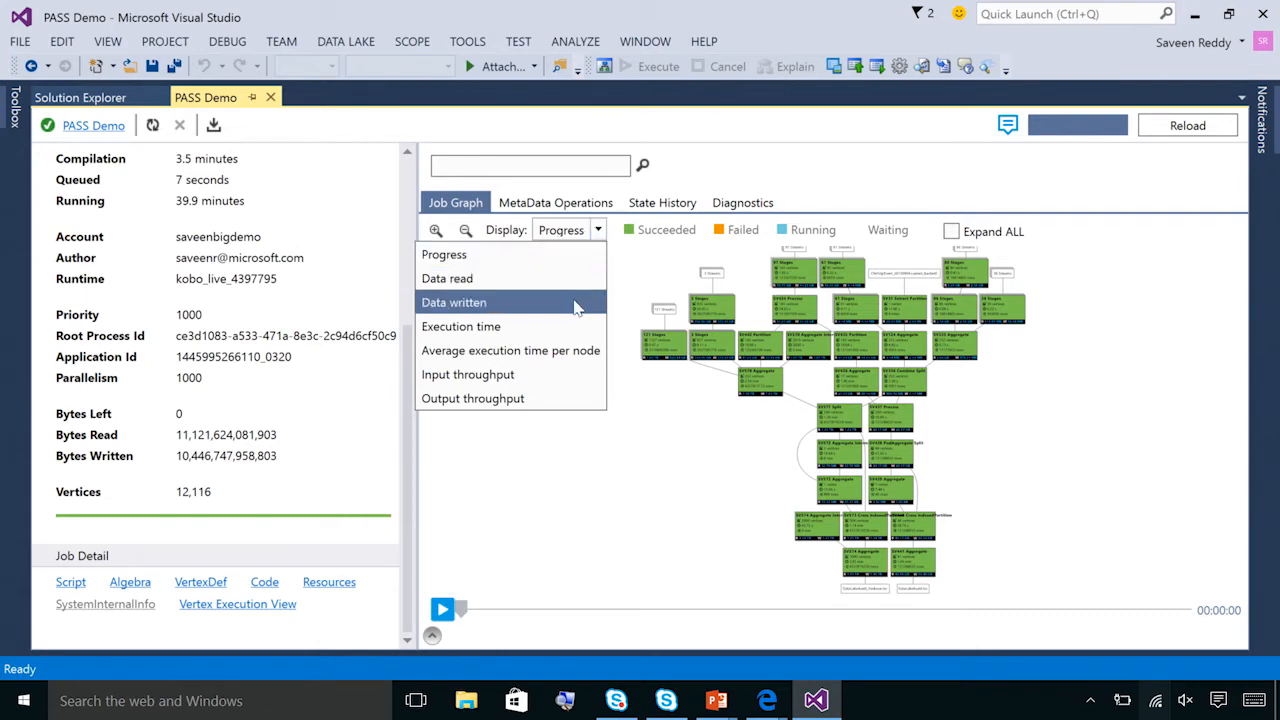
click(461, 326)
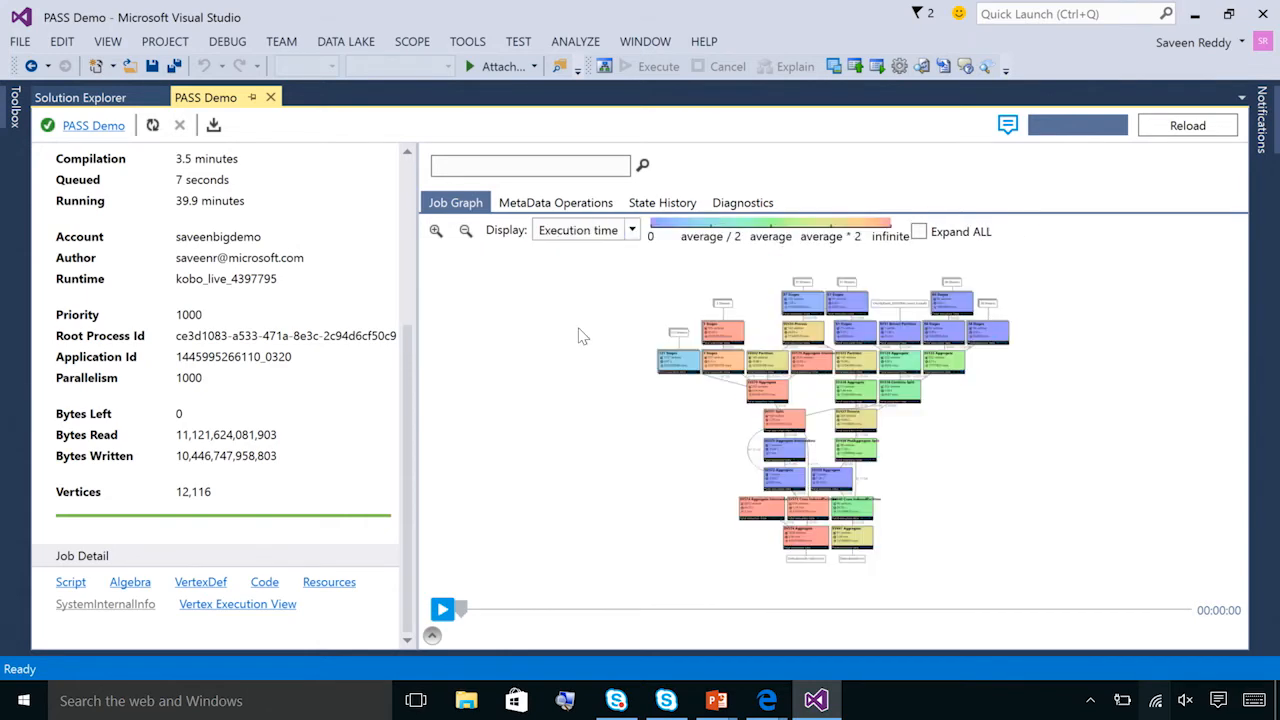
mouse_move(605, 354)
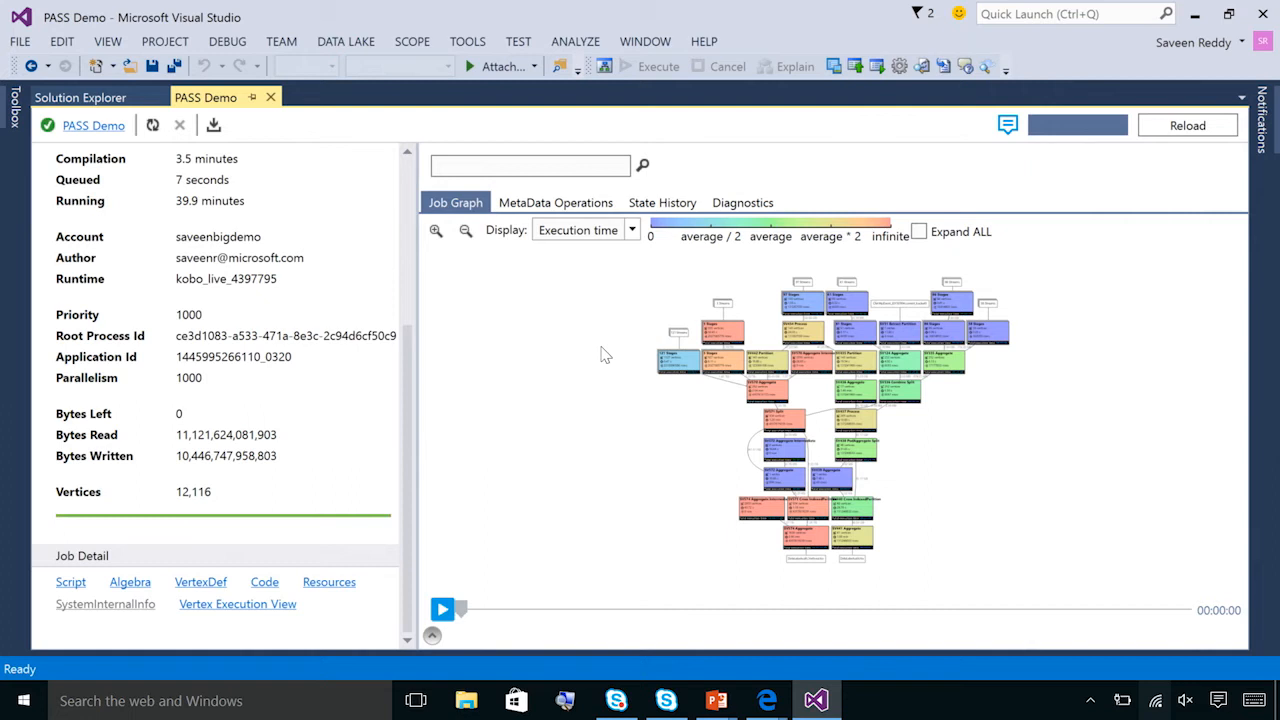
mouse_move(435, 231)
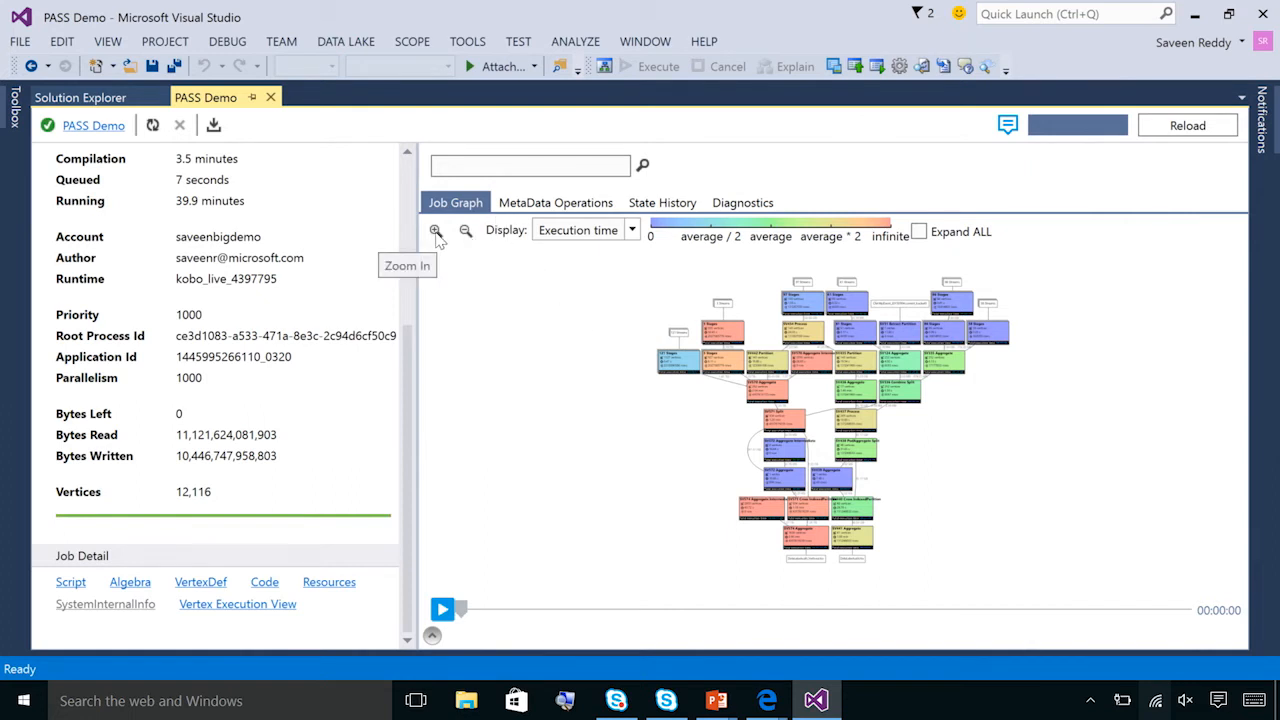
Zoom in three times to read details like the red 935-vertex, 13:05:53 stage.
click(435, 230)
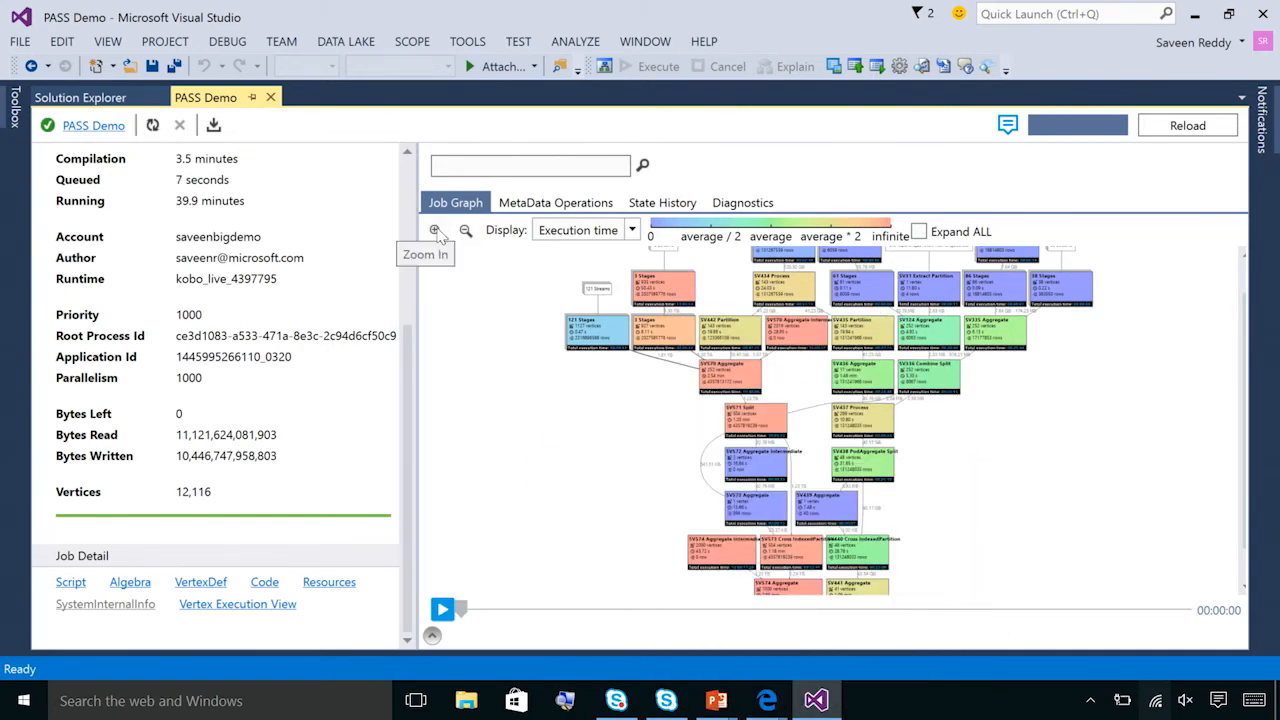
click(434, 230)
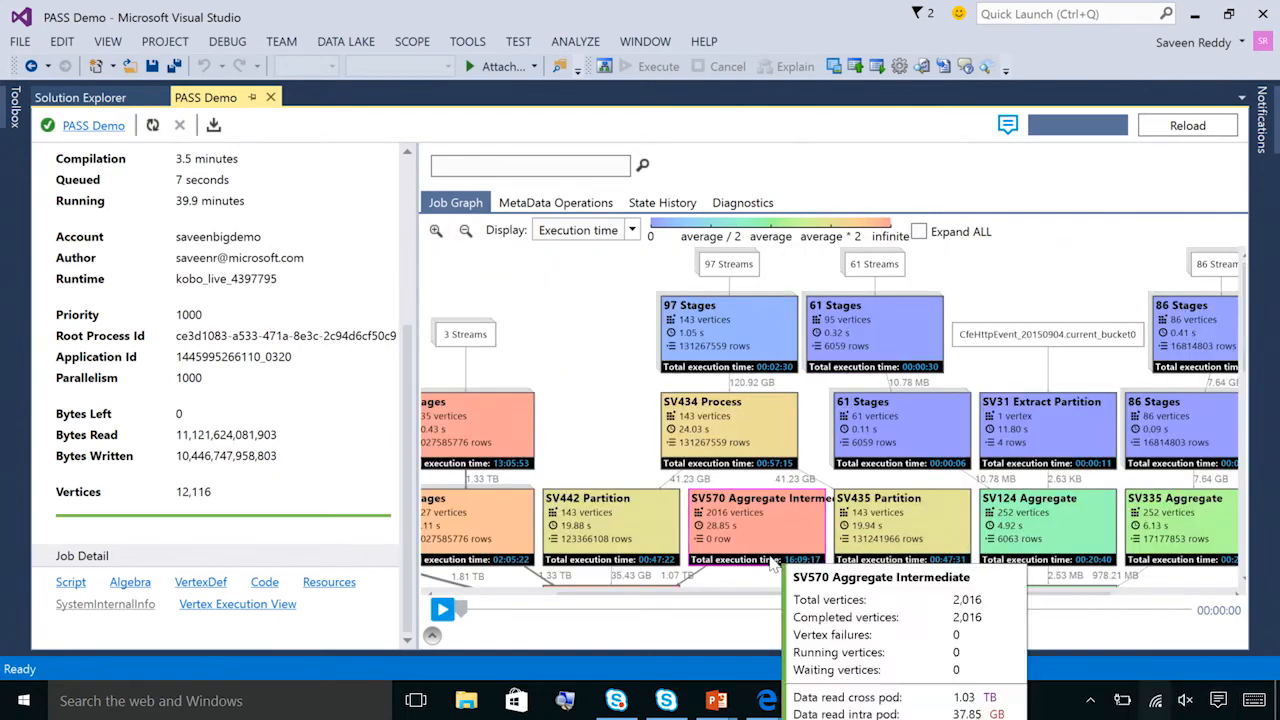
mouse_move(700, 600)
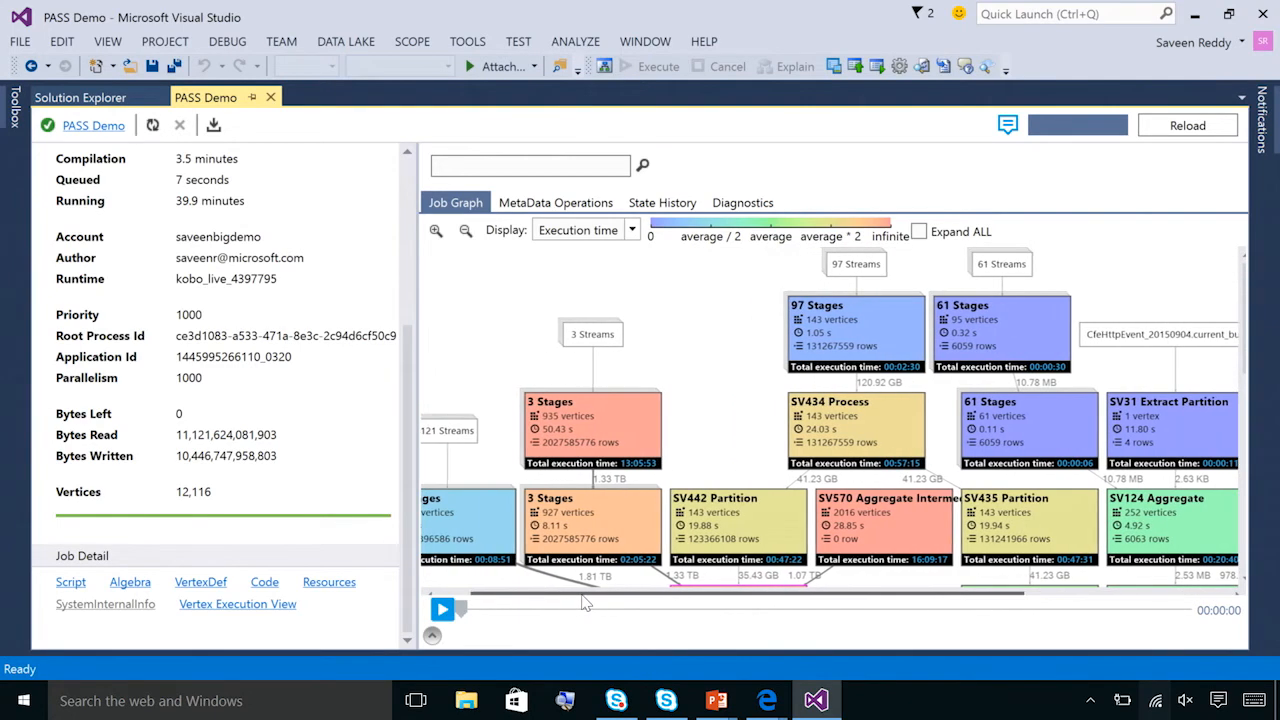
click(435, 230)
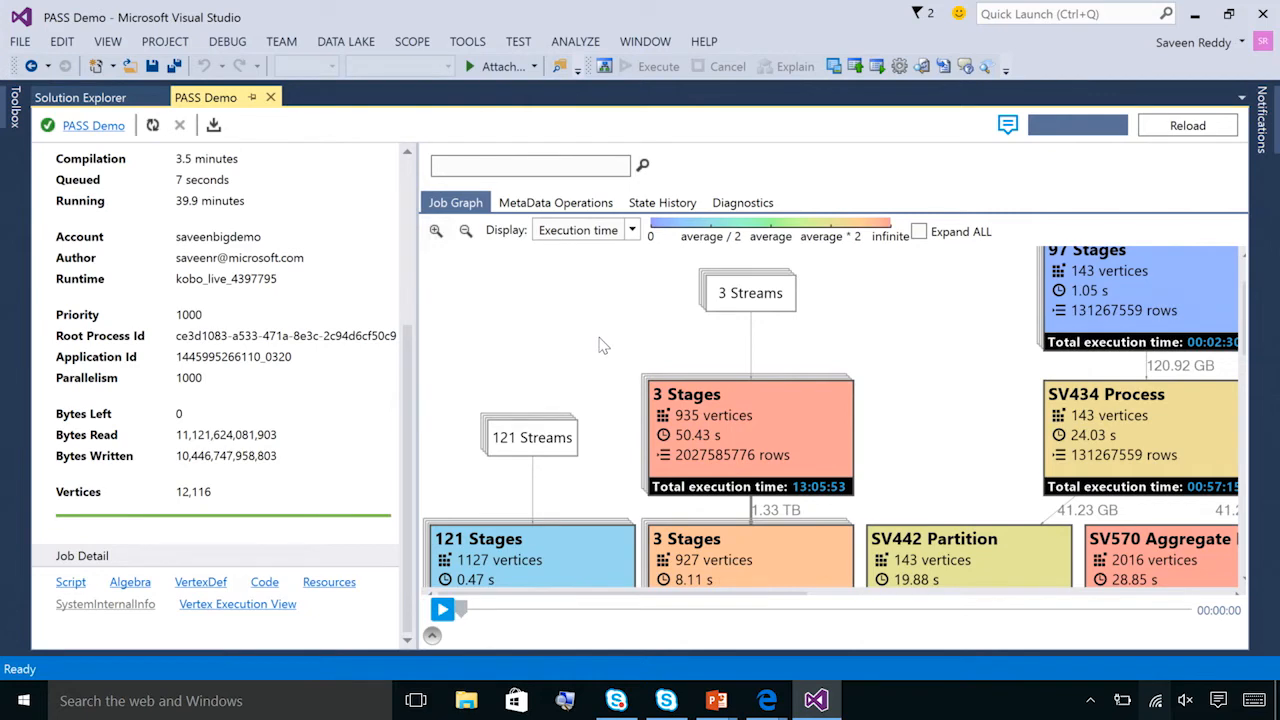
mouse_move(611, 376)
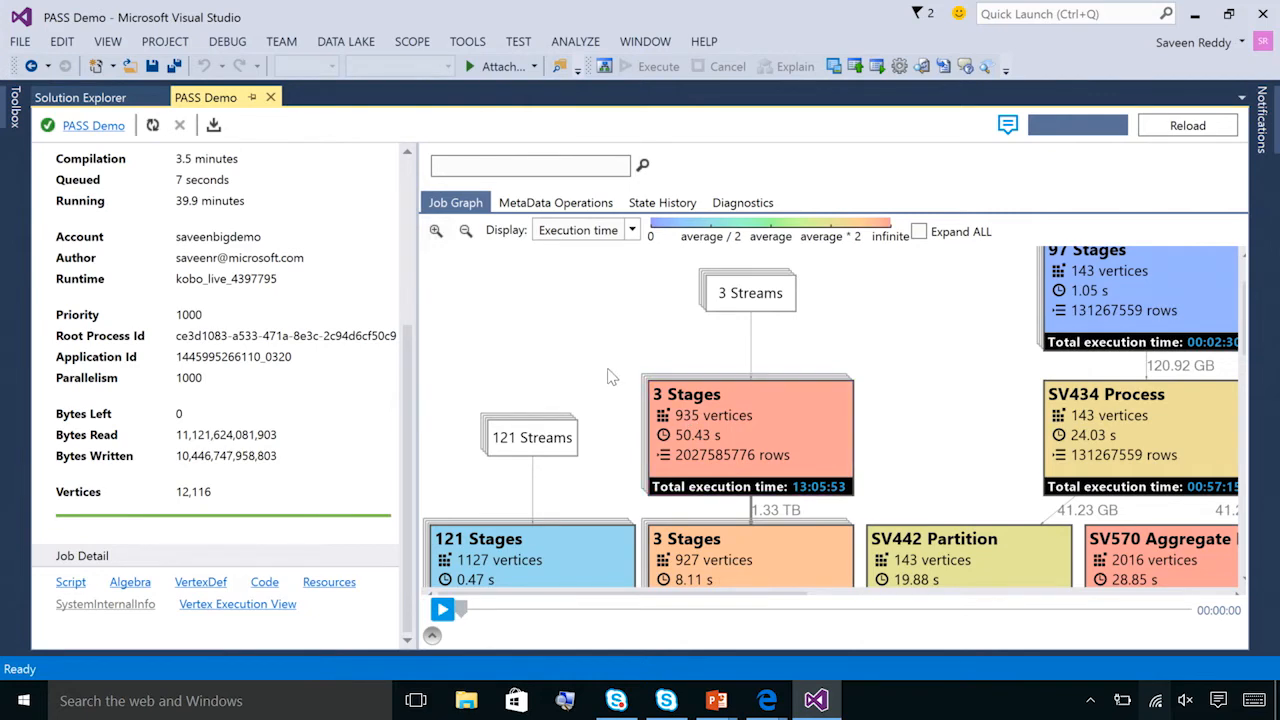
mouse_move(626, 405)
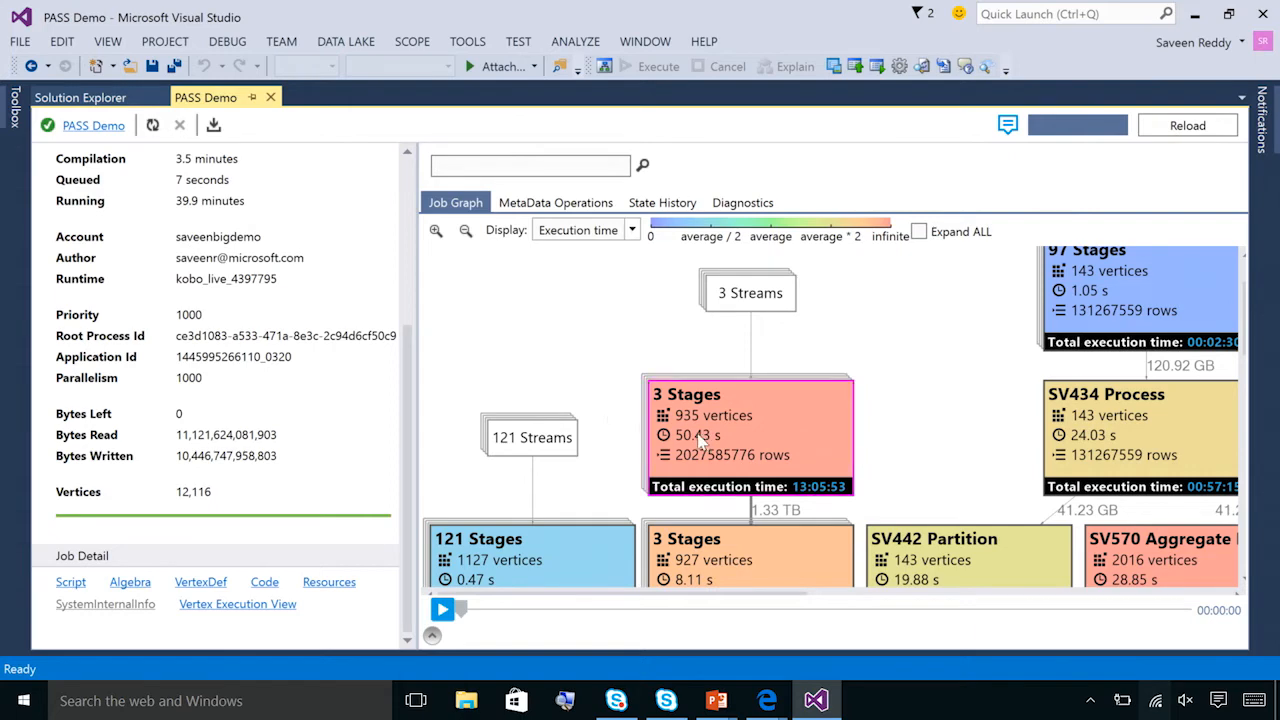
mouse_move(700, 430)
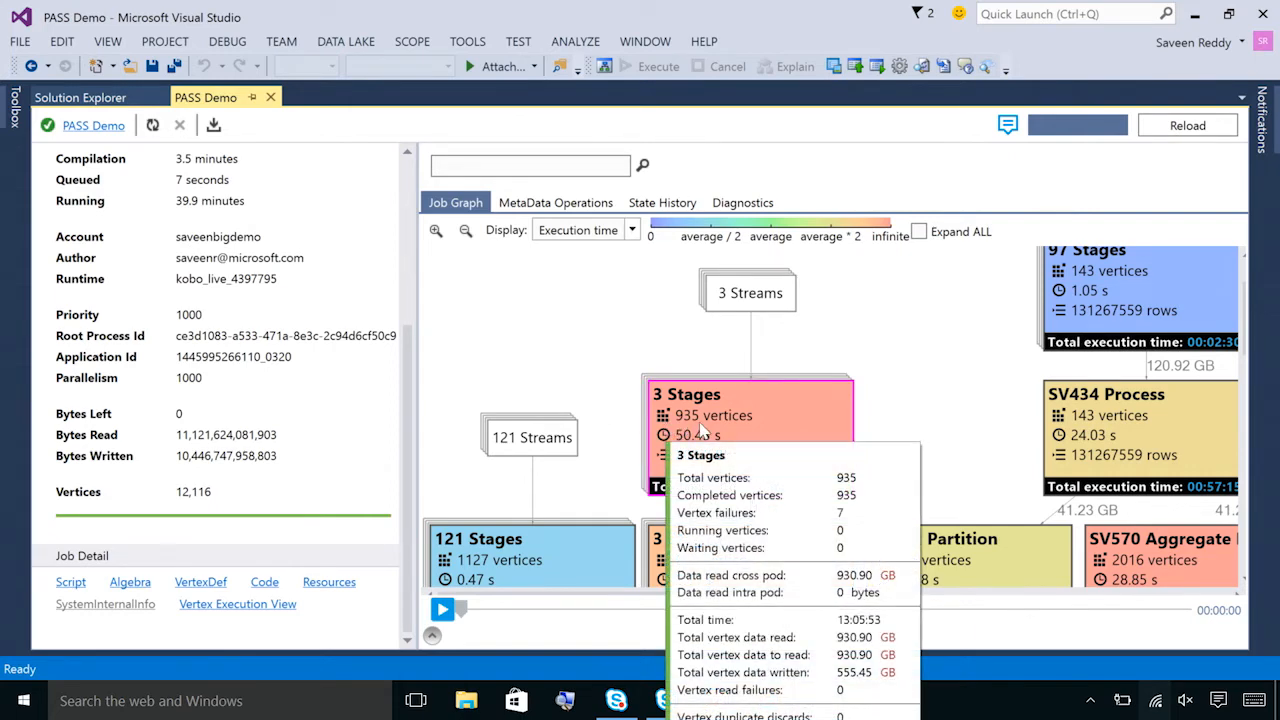
mouse_move(645, 475)
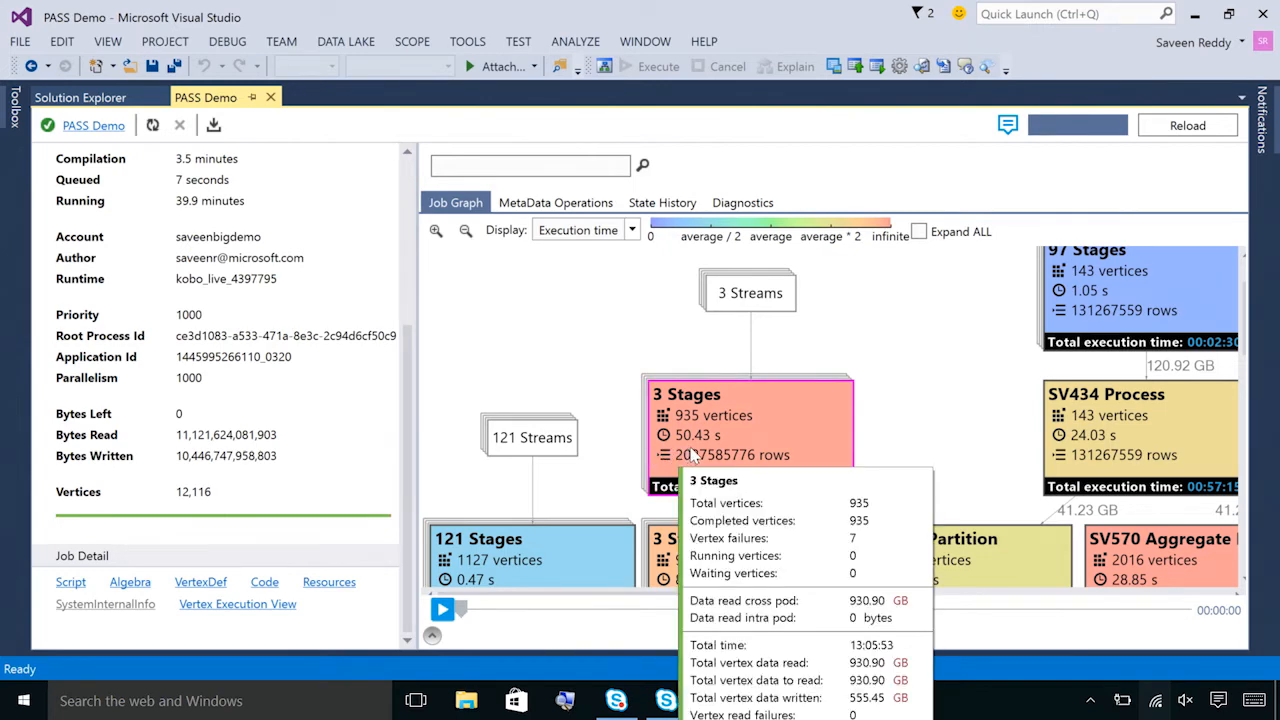
mouse_move(702, 461)
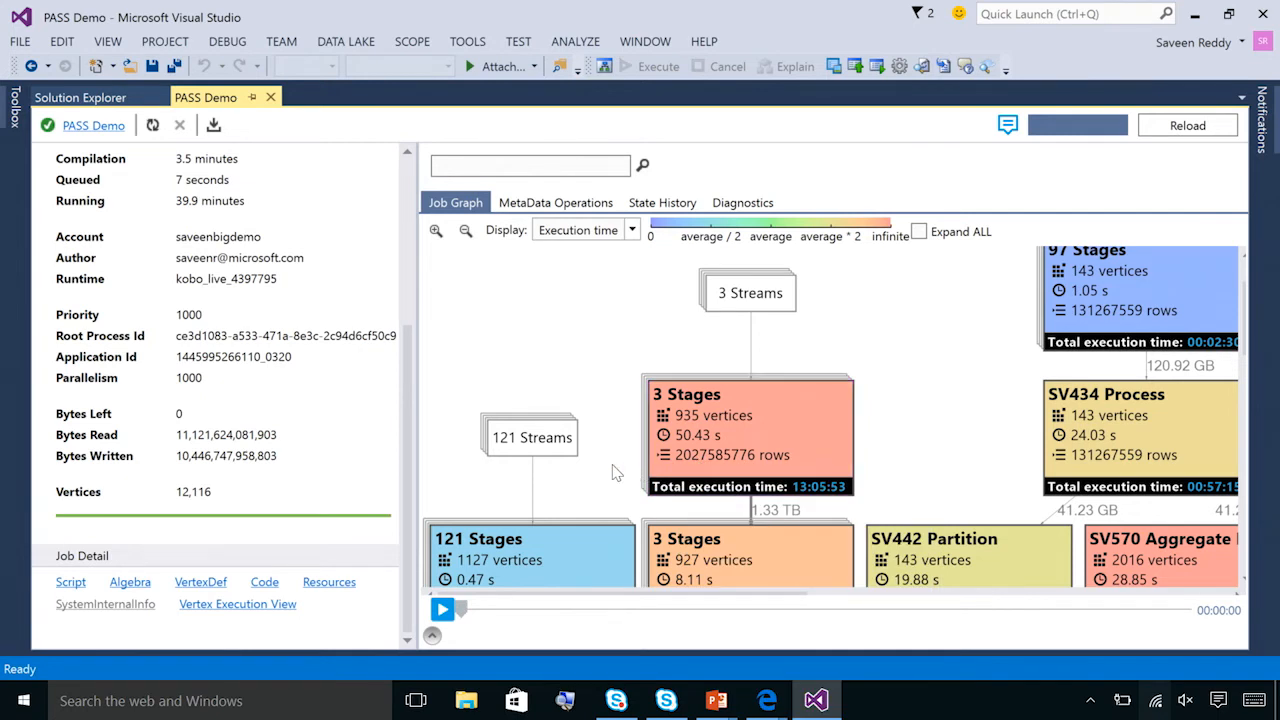
mouse_move(627, 428)
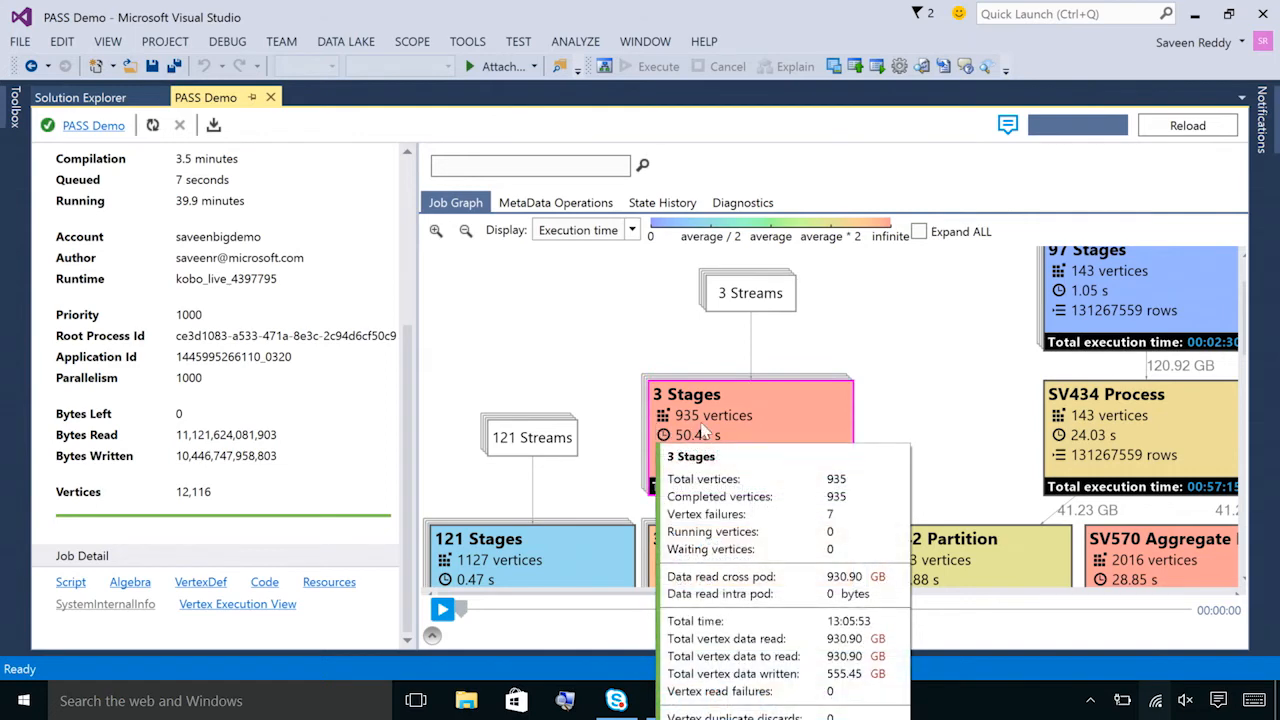
mouse_move(624, 447)
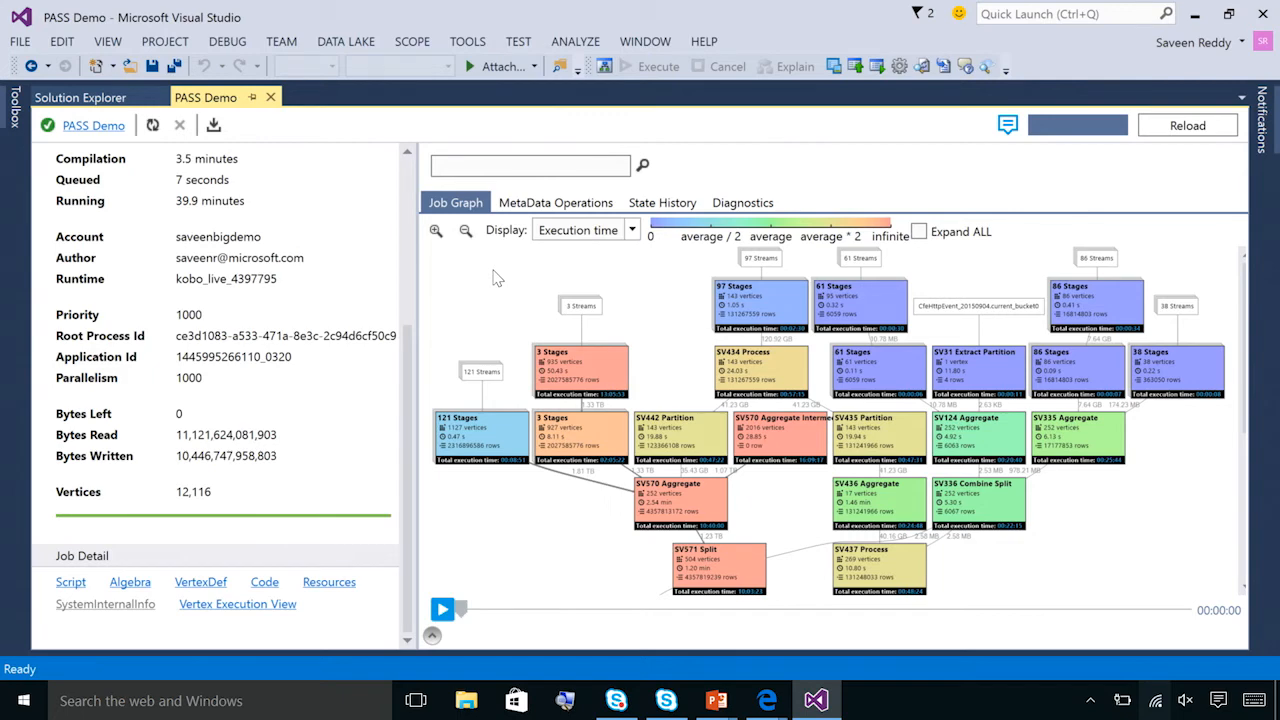
mouse_move(758, 190)
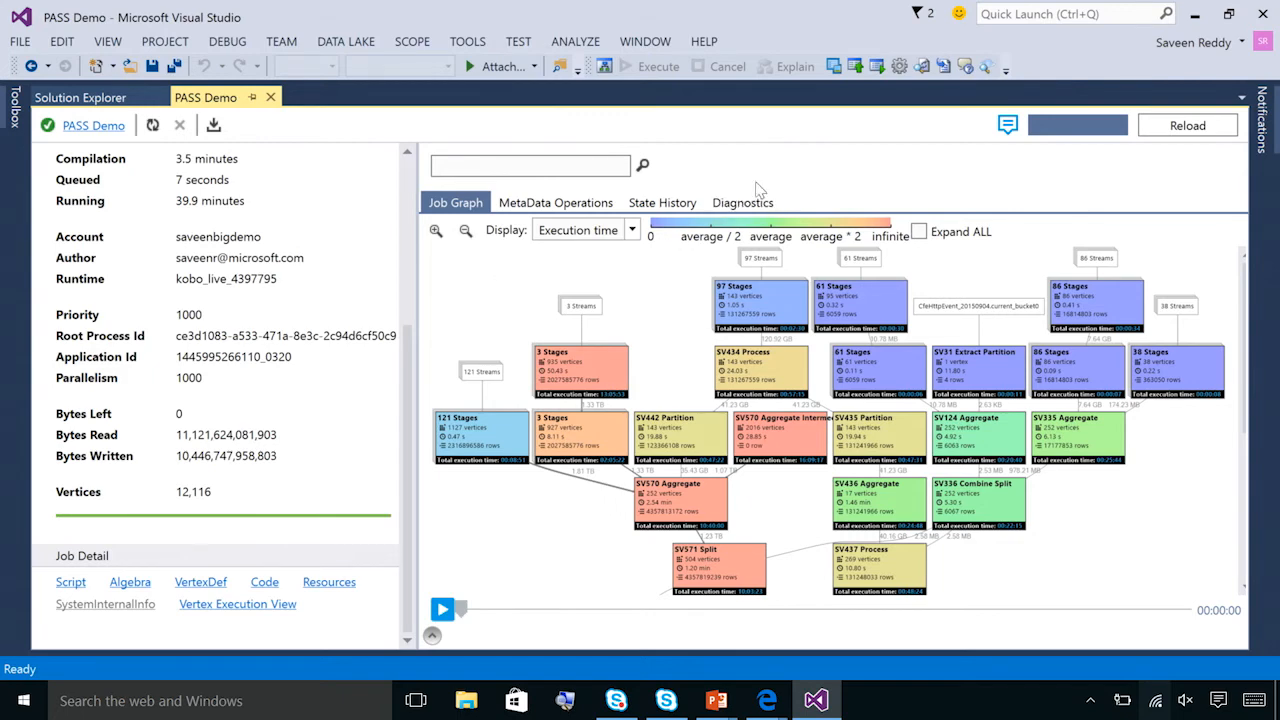
Switch to the Diagnostics tab to see 0 issues found.
click(742, 202)
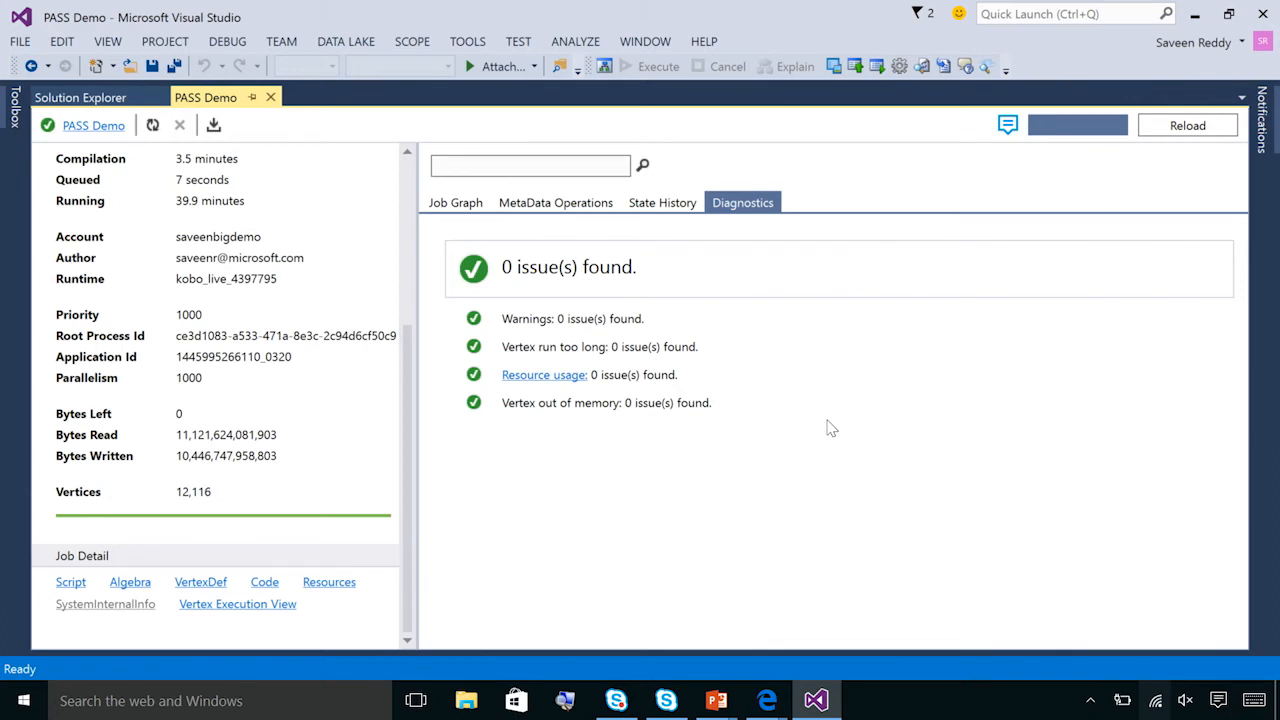
mouse_move(552, 390)
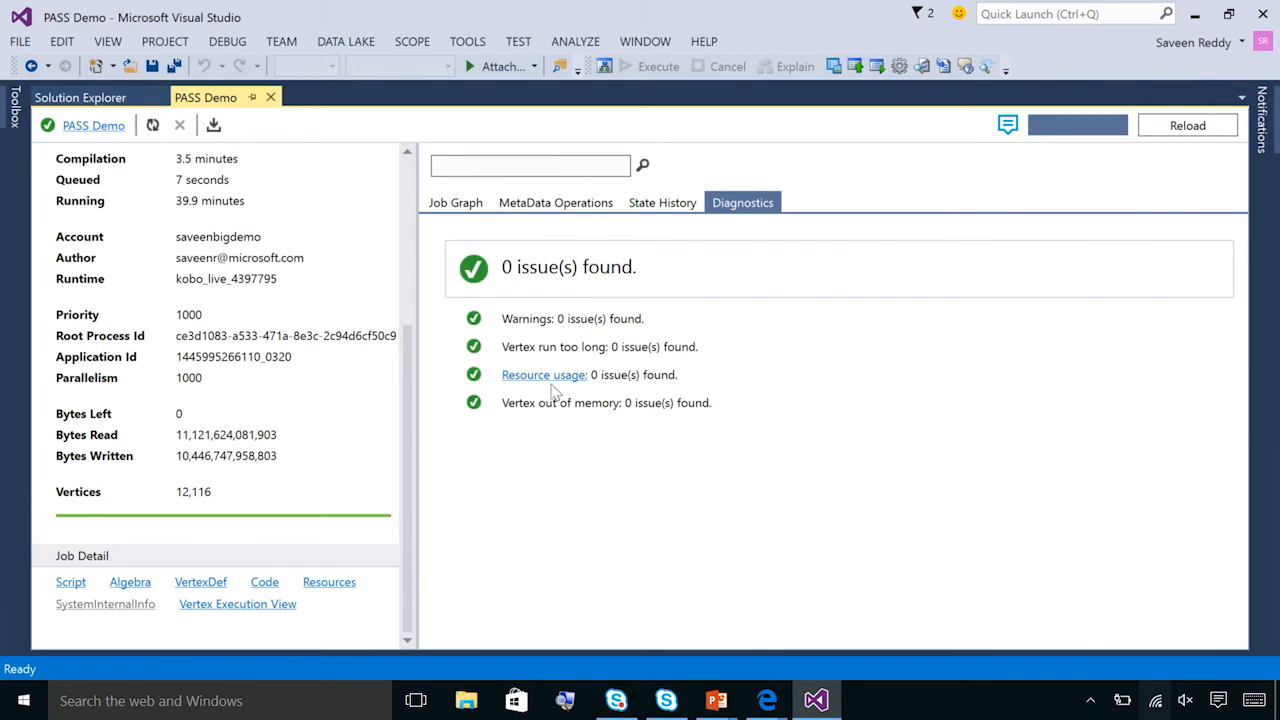
mouse_move(508, 402)
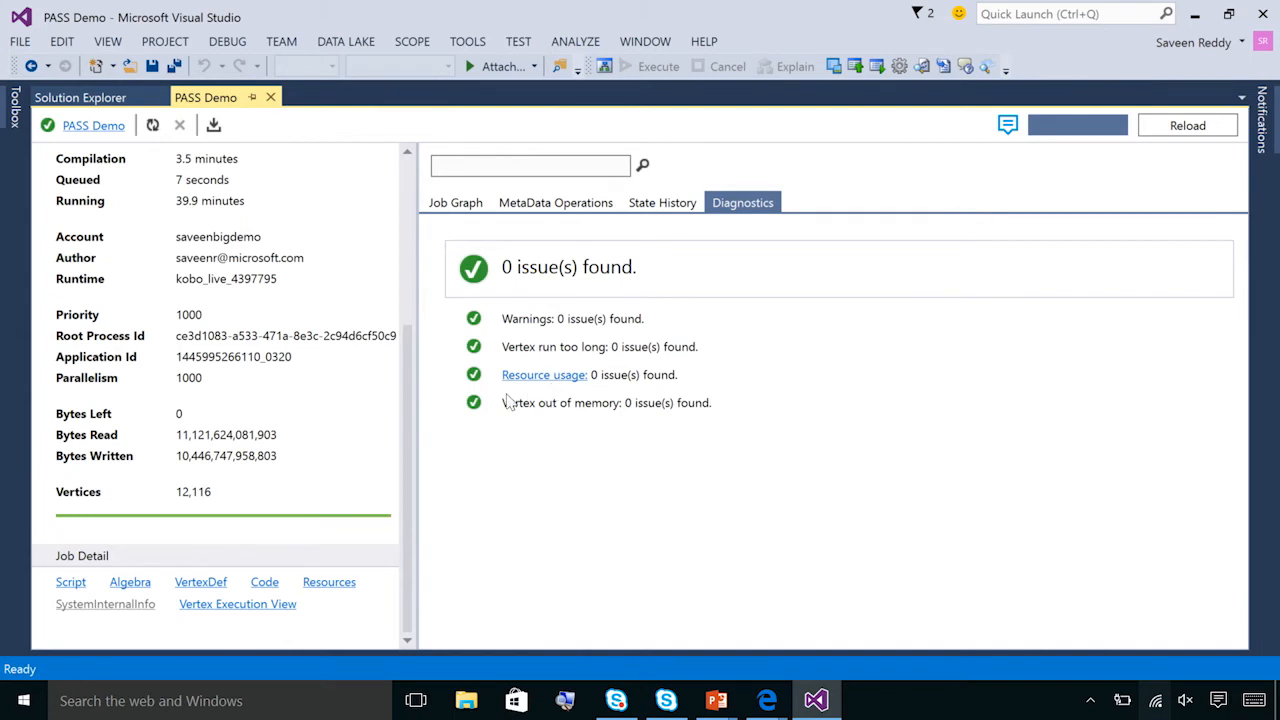
Open the Resource usage link to view the DLAU Usage View chart.
click(543, 375)
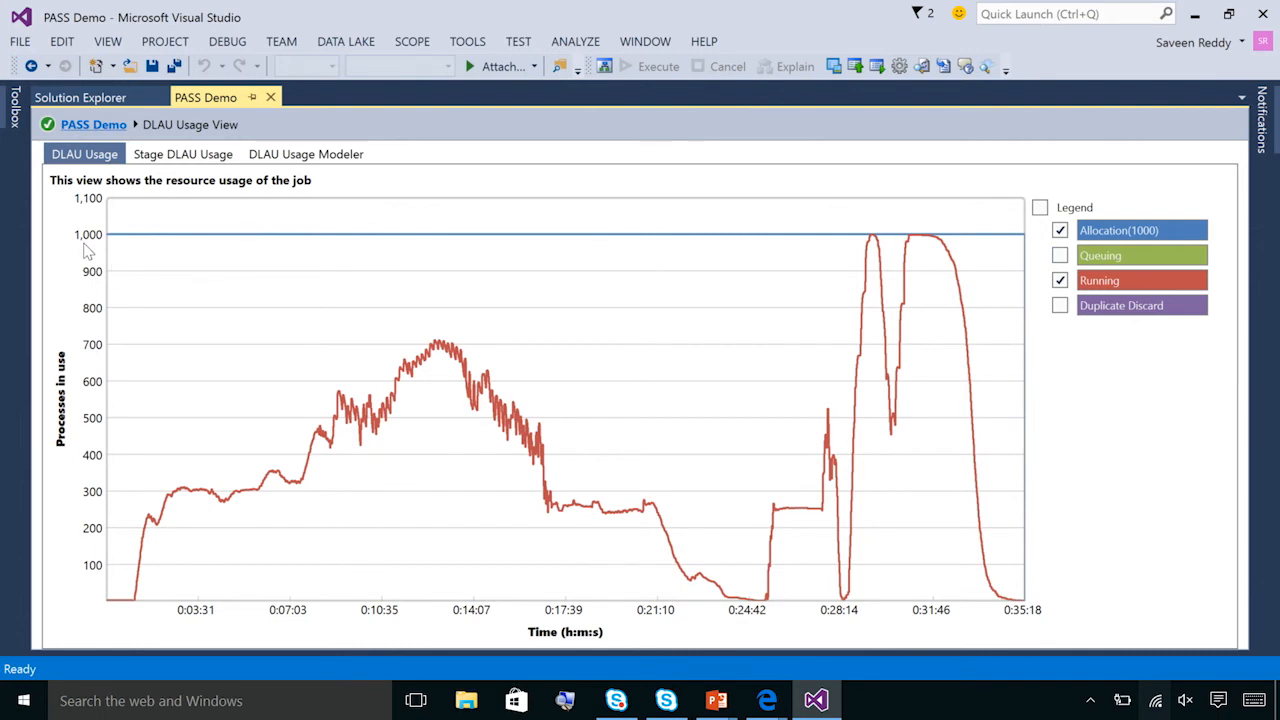
mouse_move(152, 562)
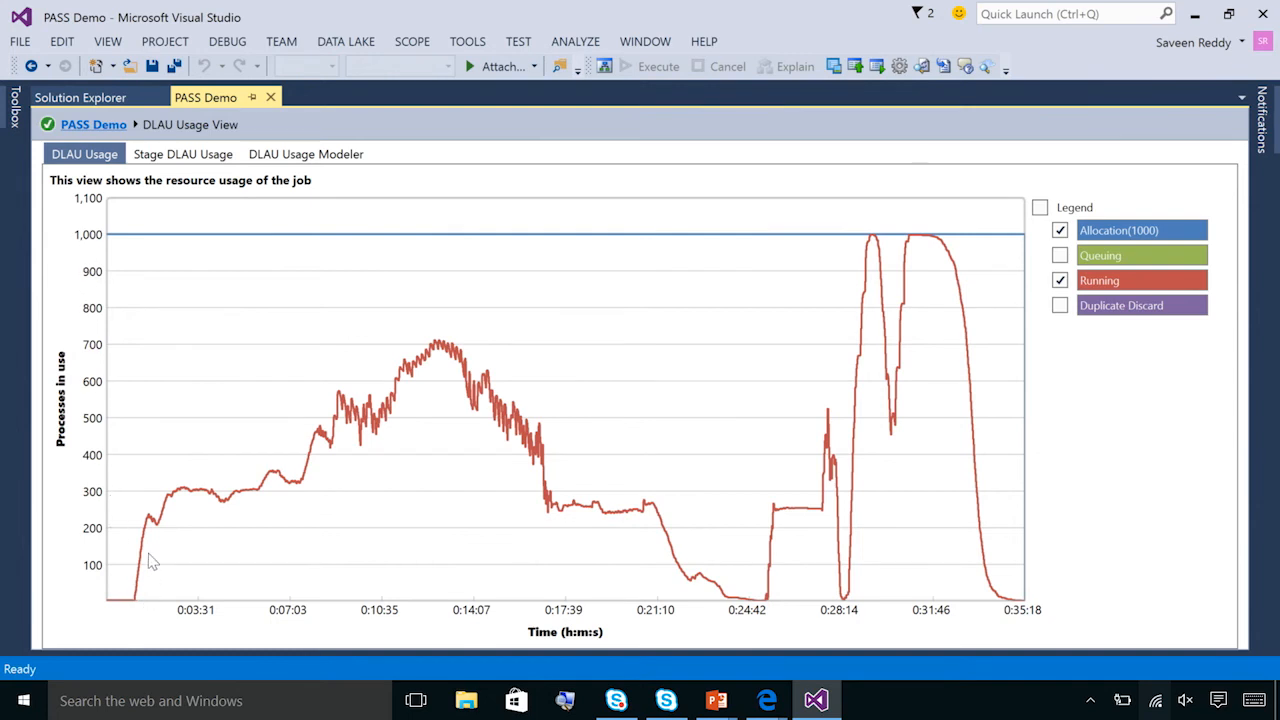
mouse_move(483, 447)
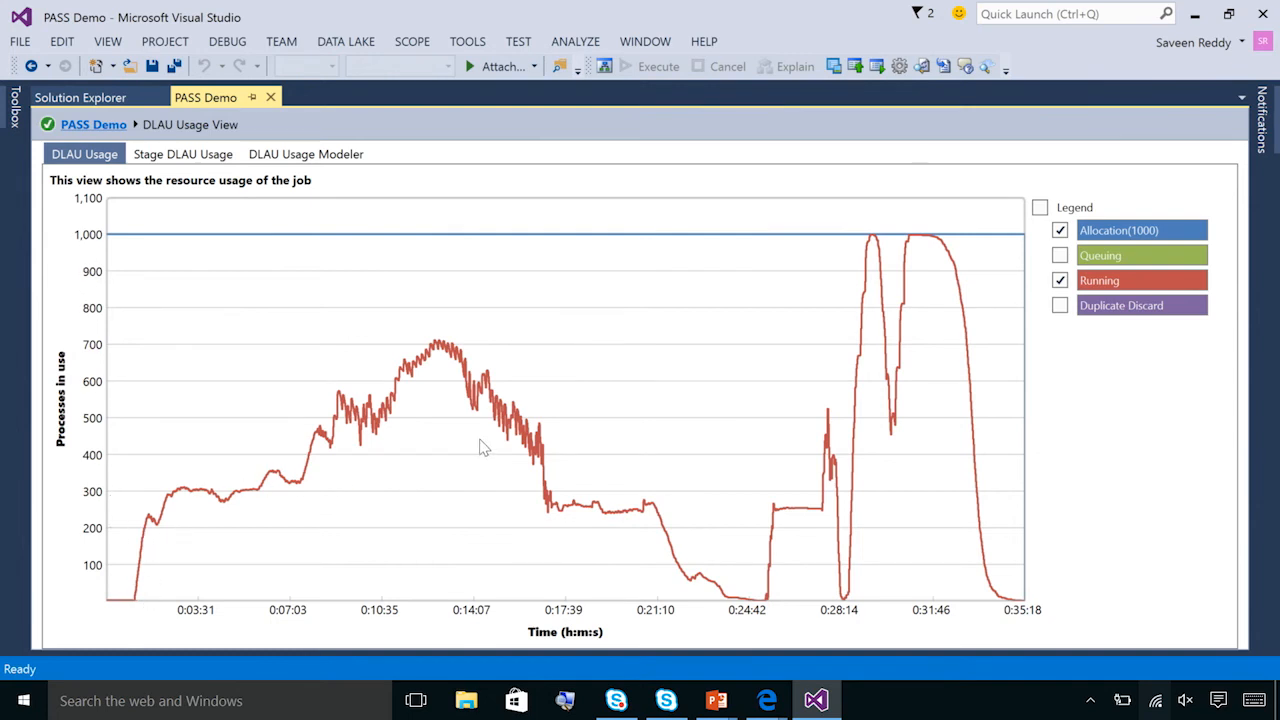
mouse_move(172, 530)
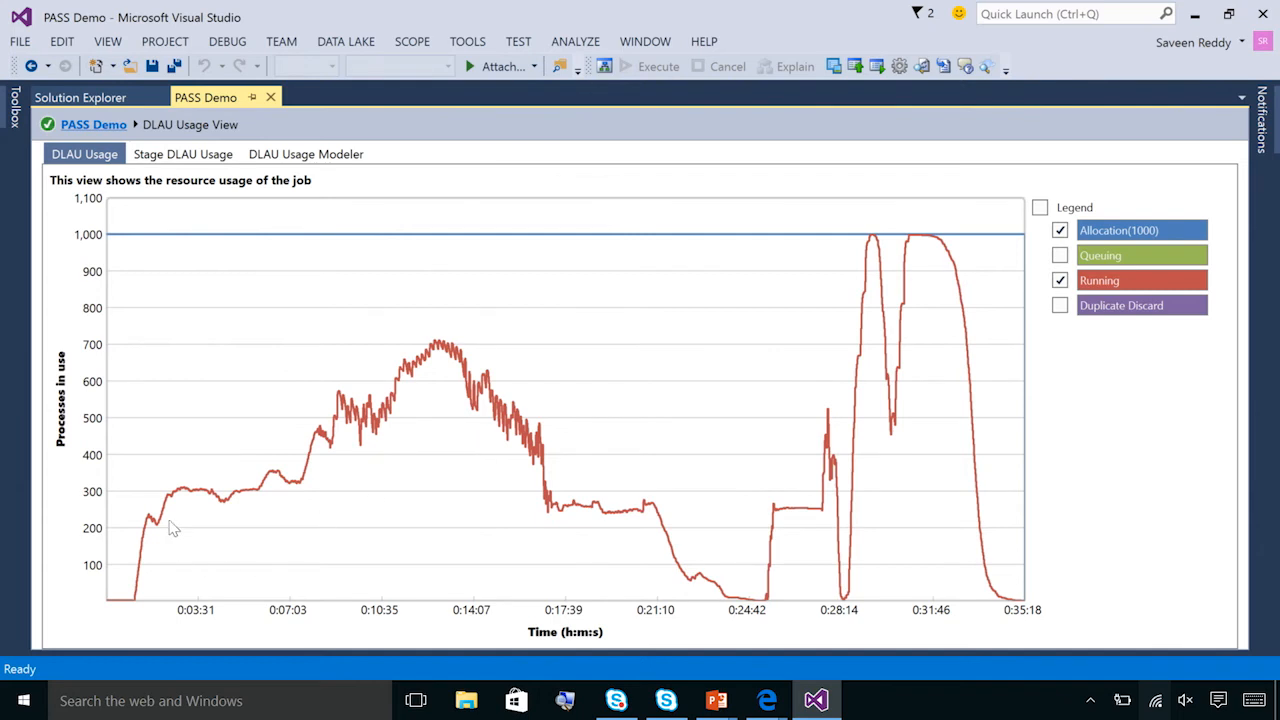
mouse_move(740, 425)
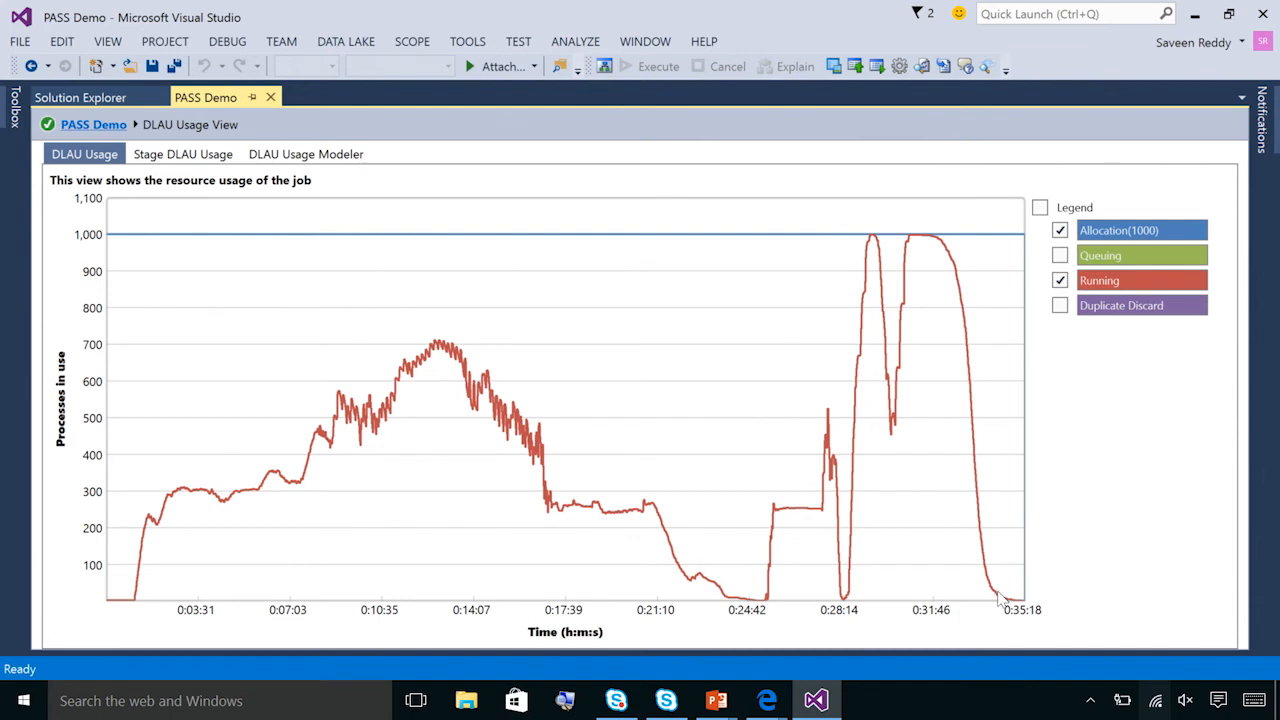
mouse_move(1040, 620)
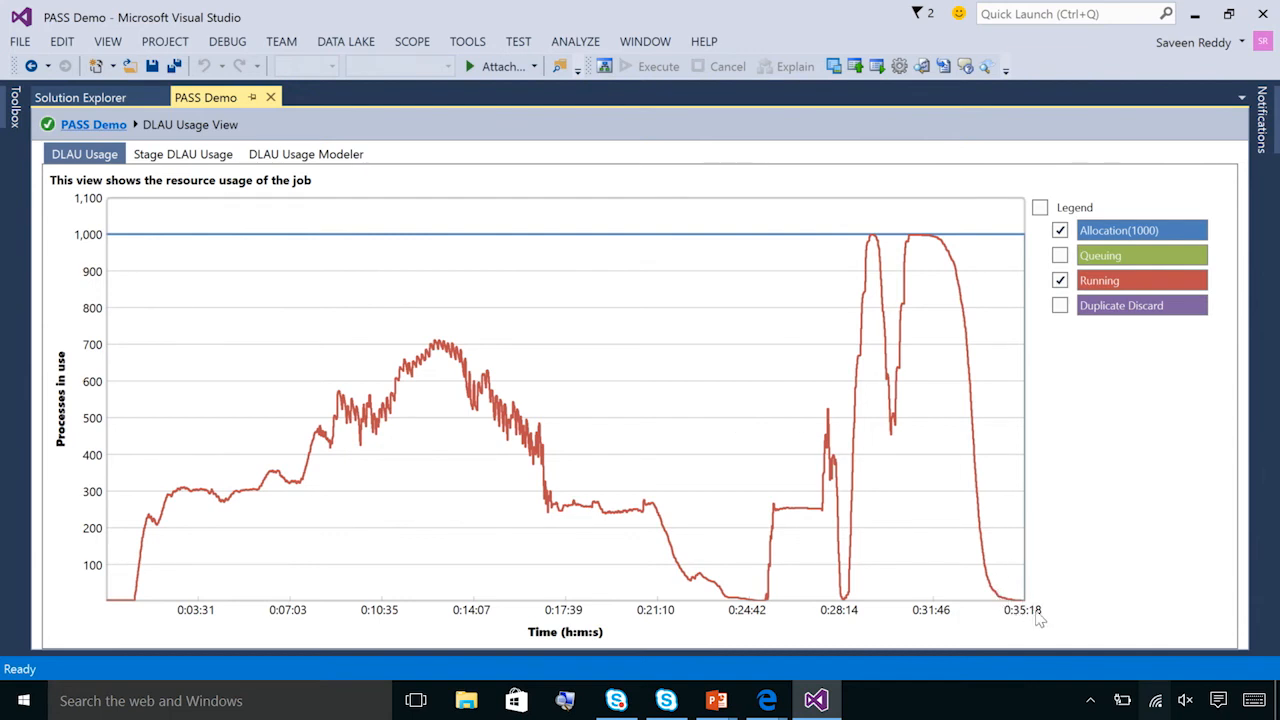
mouse_move(653, 371)
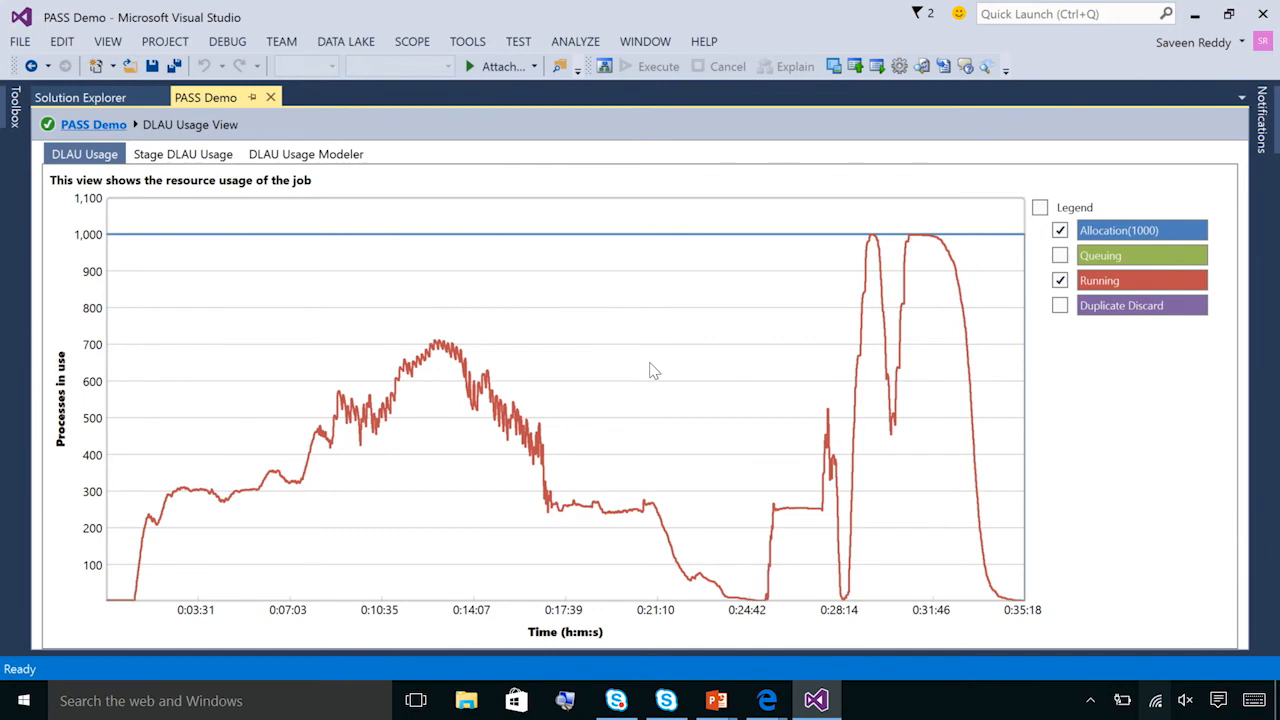
mouse_move(475, 184)
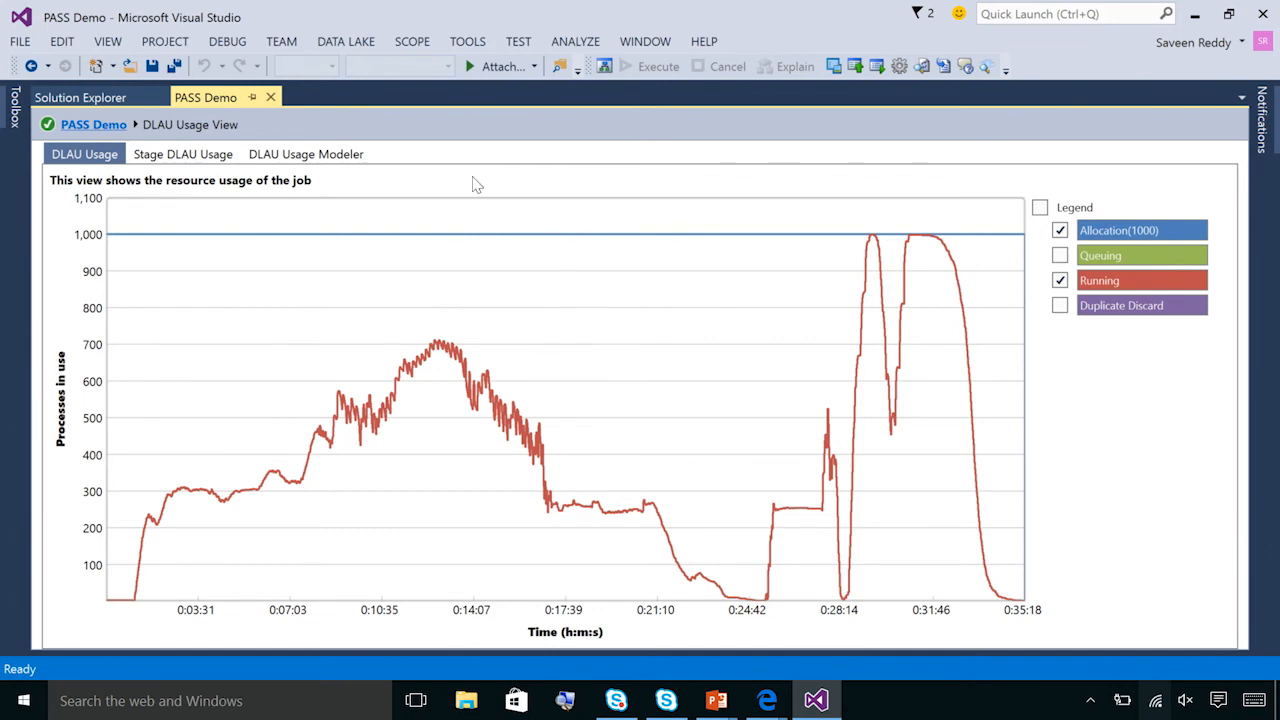
Show the DLAU Usage Modeler: best time 1410.85 seconds, 2425 max useful DLAUs.
click(305, 154)
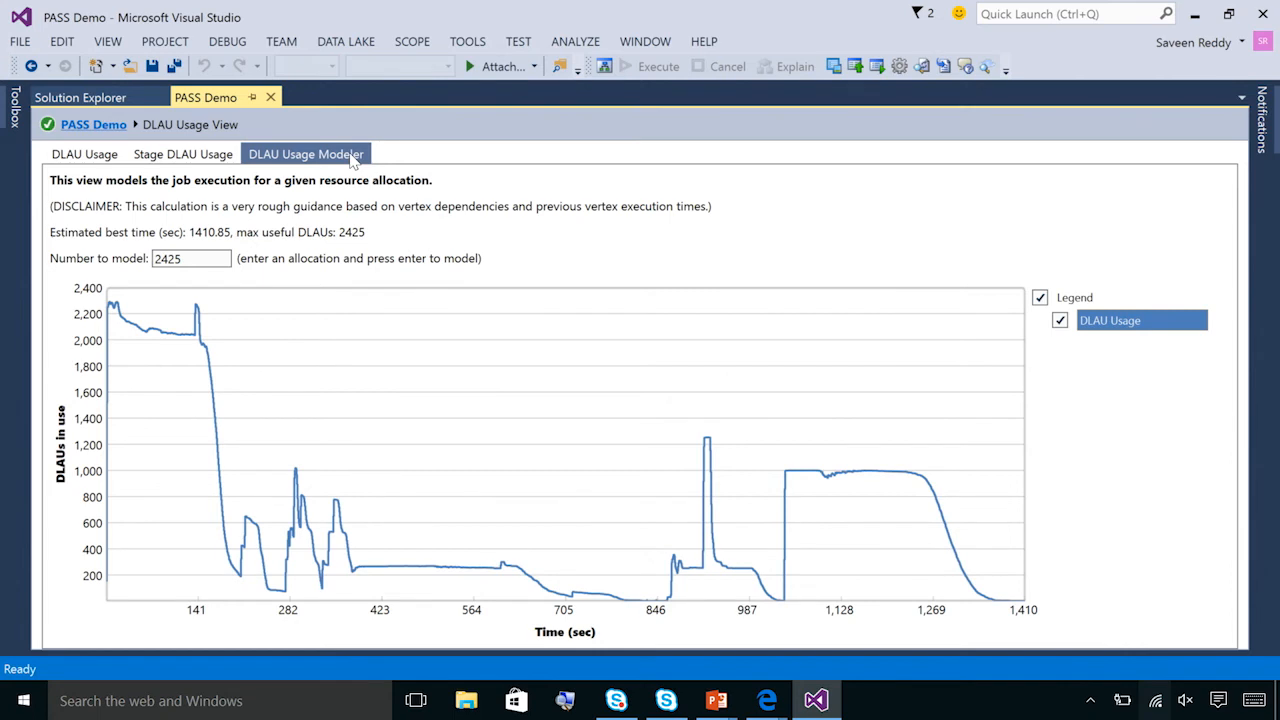
mouse_move(285, 248)
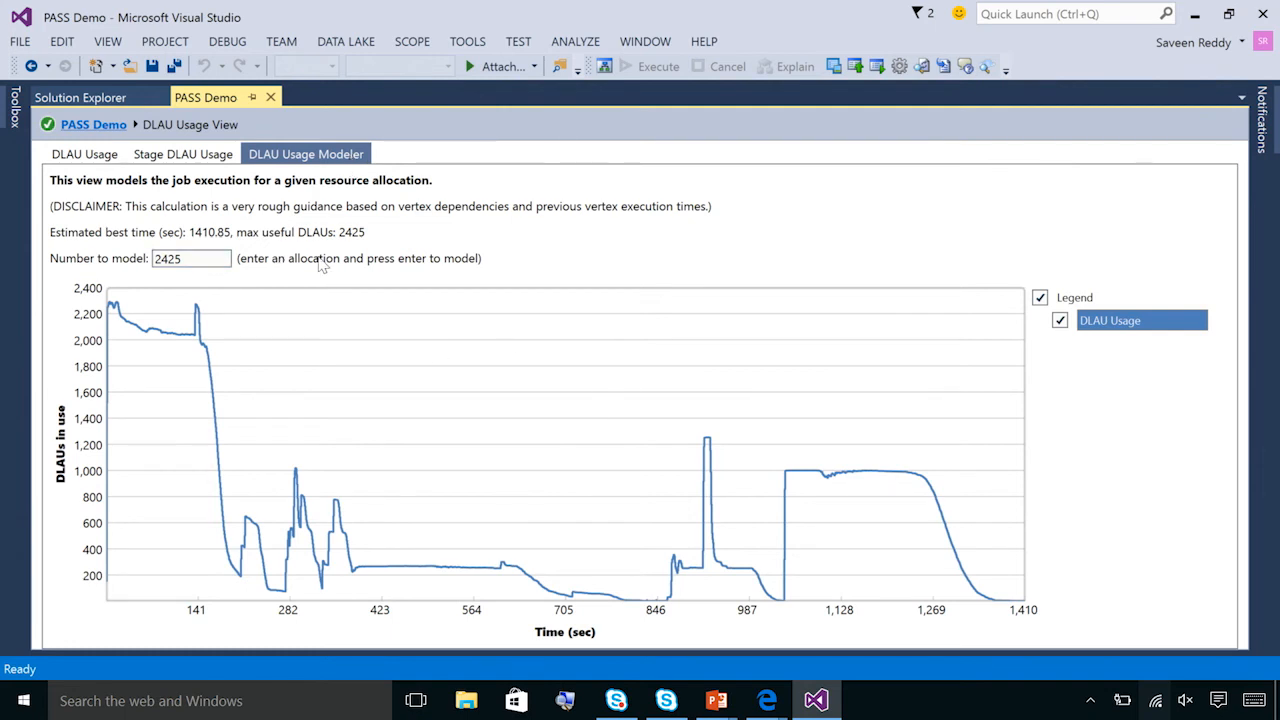
click(190, 259)
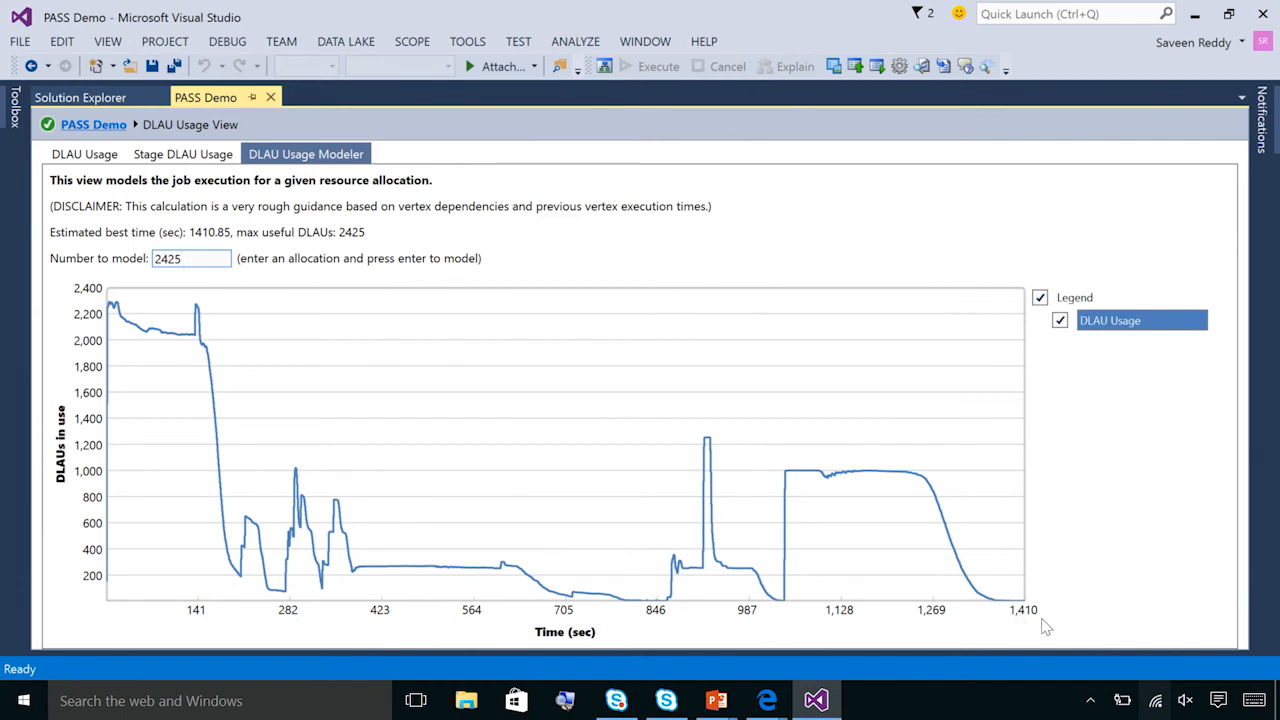
mouse_move(1050, 627)
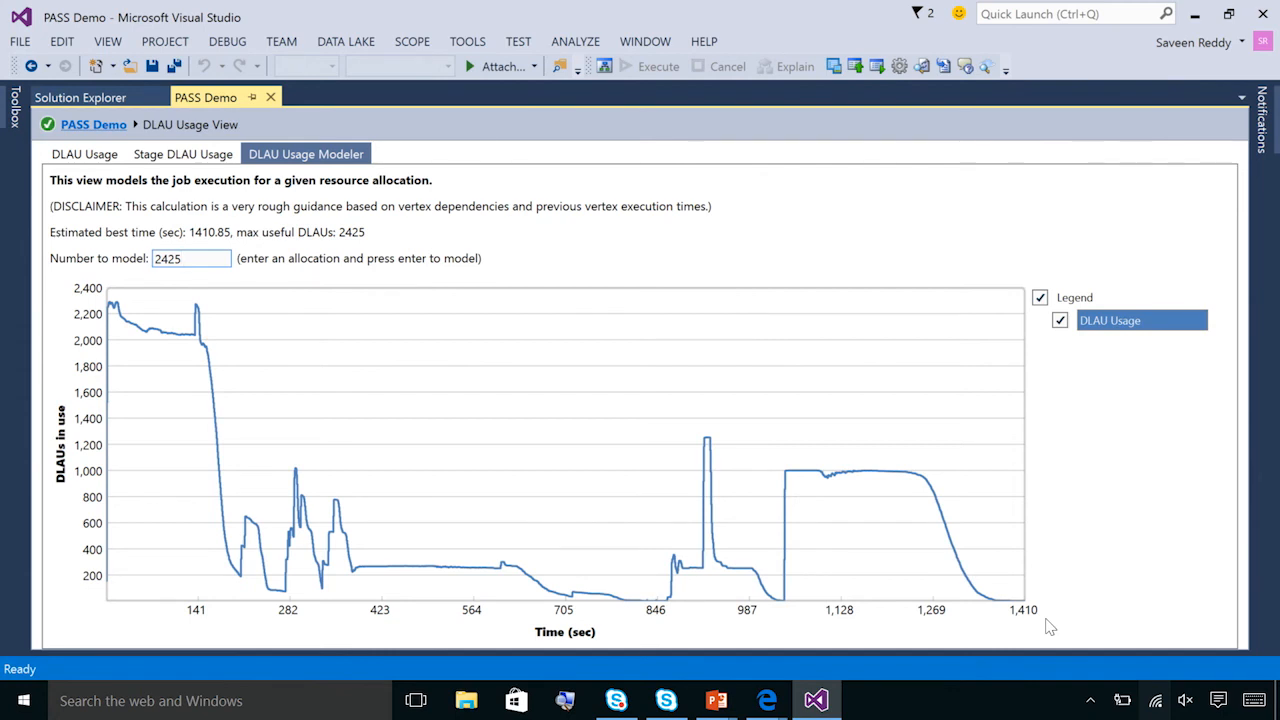
click(190, 258)
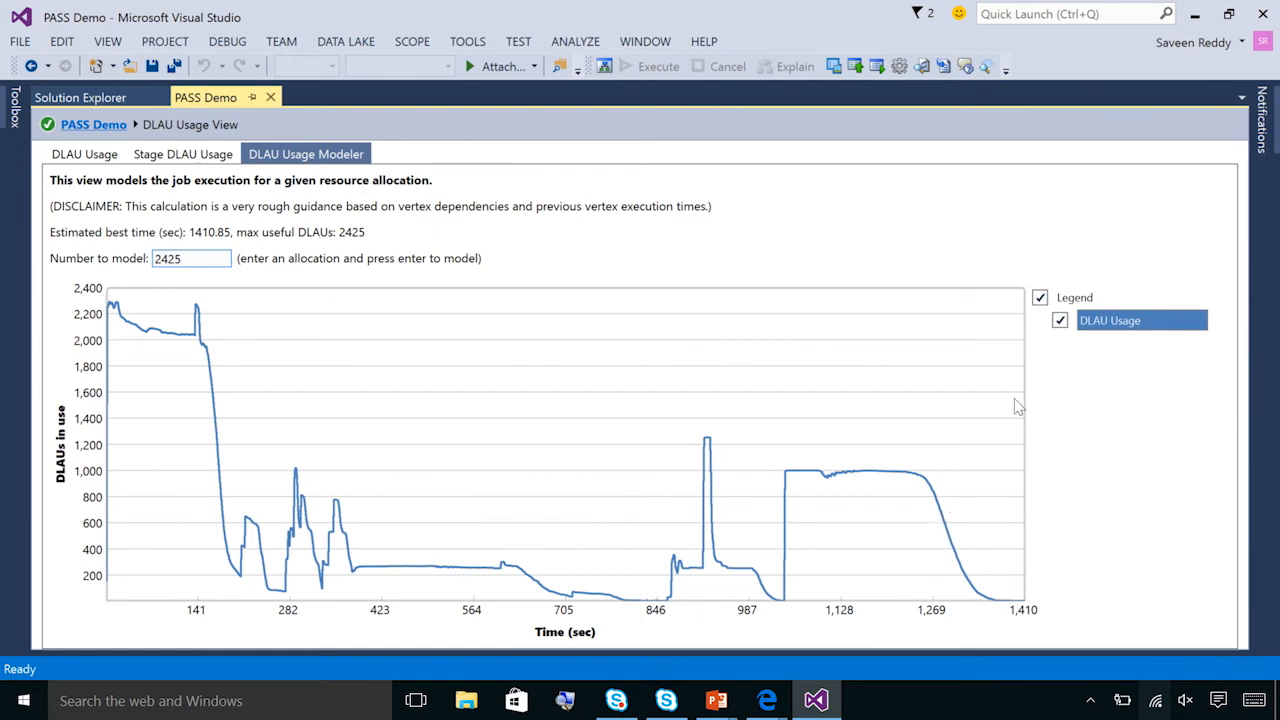
mouse_move(672, 331)
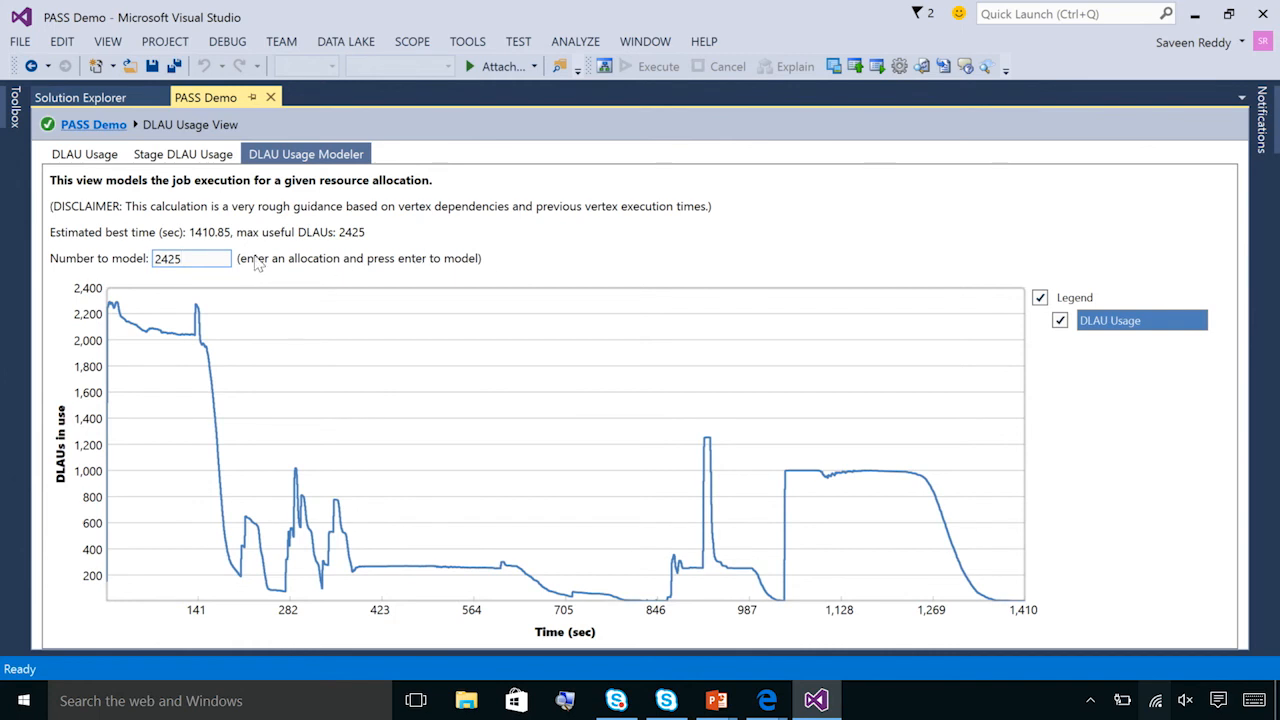
Model 500 DLAUs, then 100 DLAUs, projecting roughly 8,709 seconds.
click(175, 258)
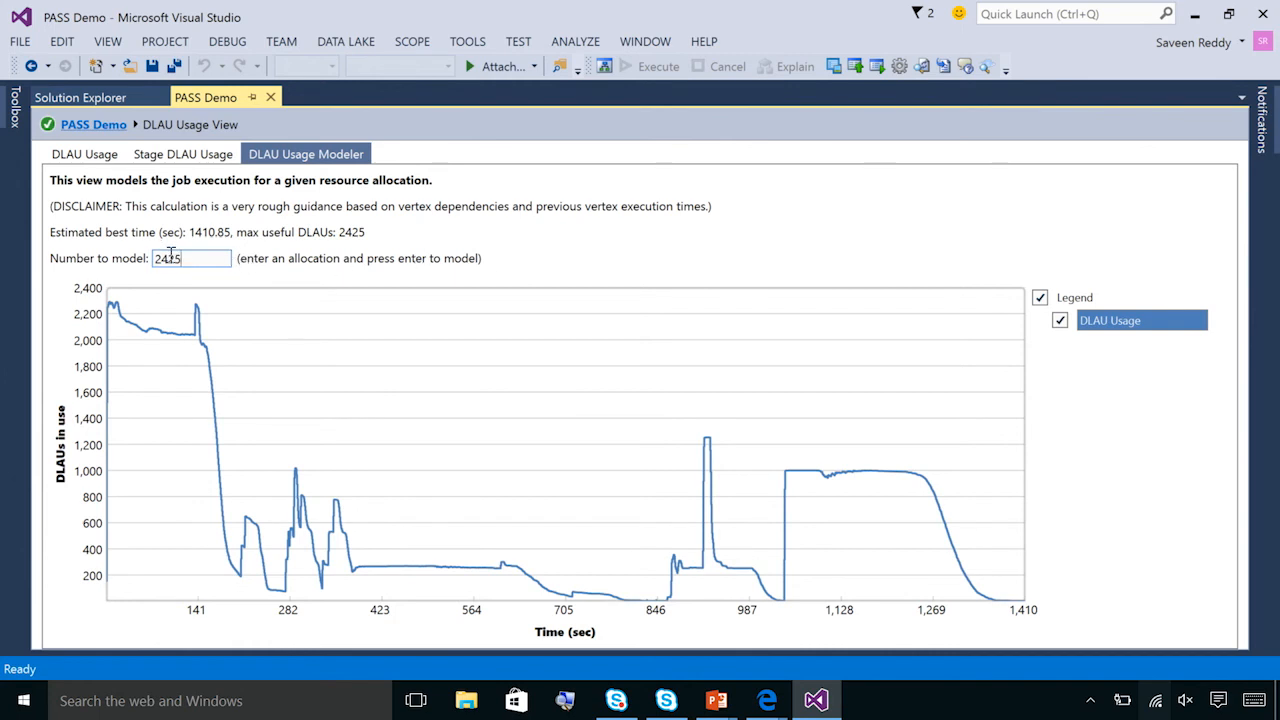
text(5)
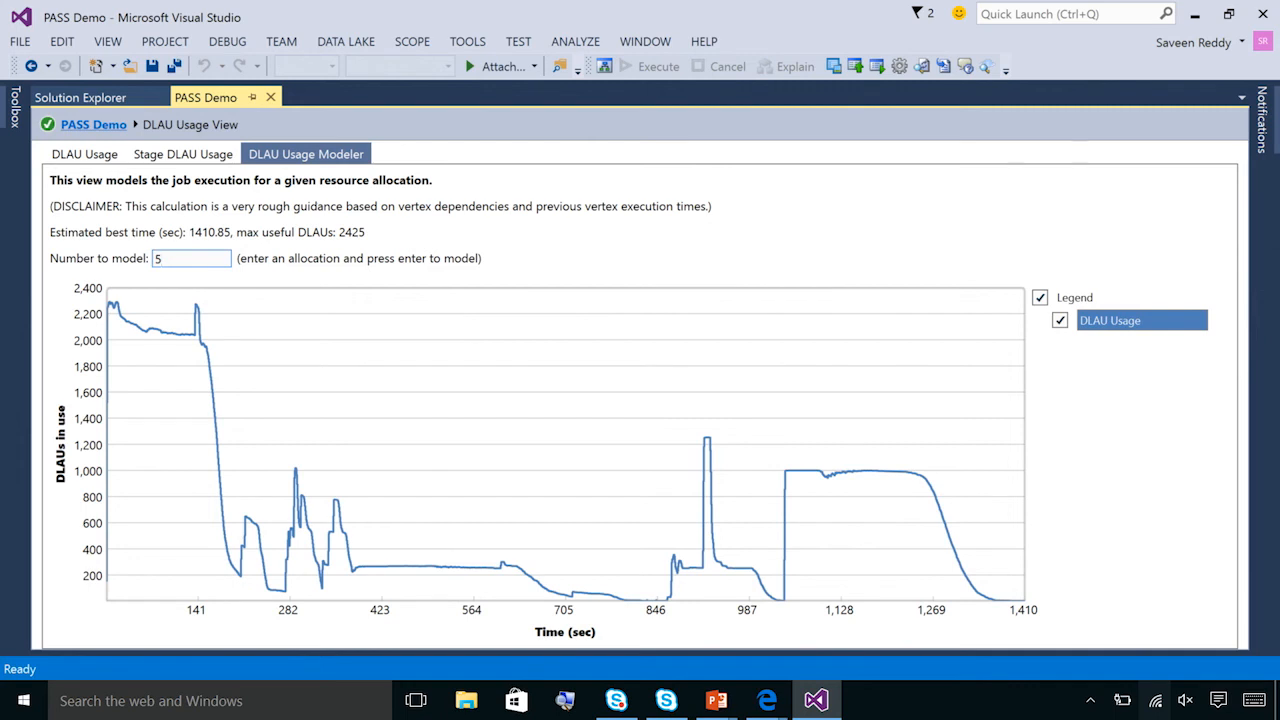
text(500)
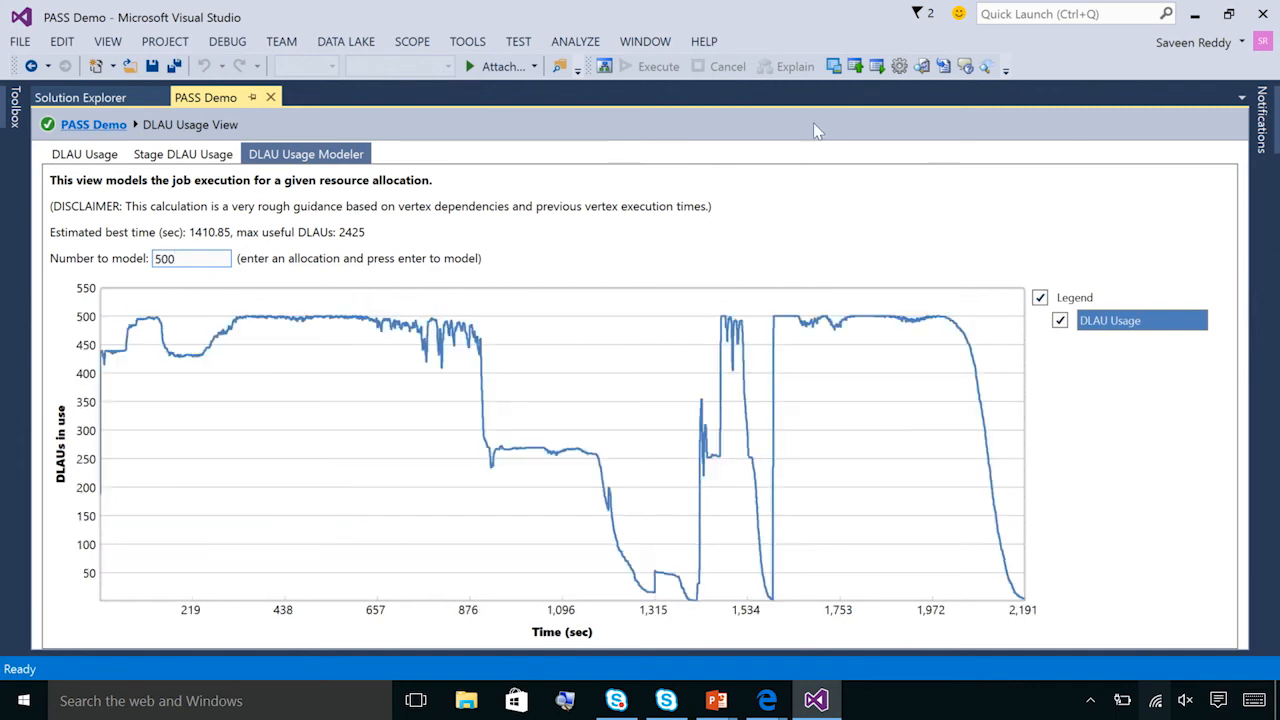
mouse_move(1059, 519)
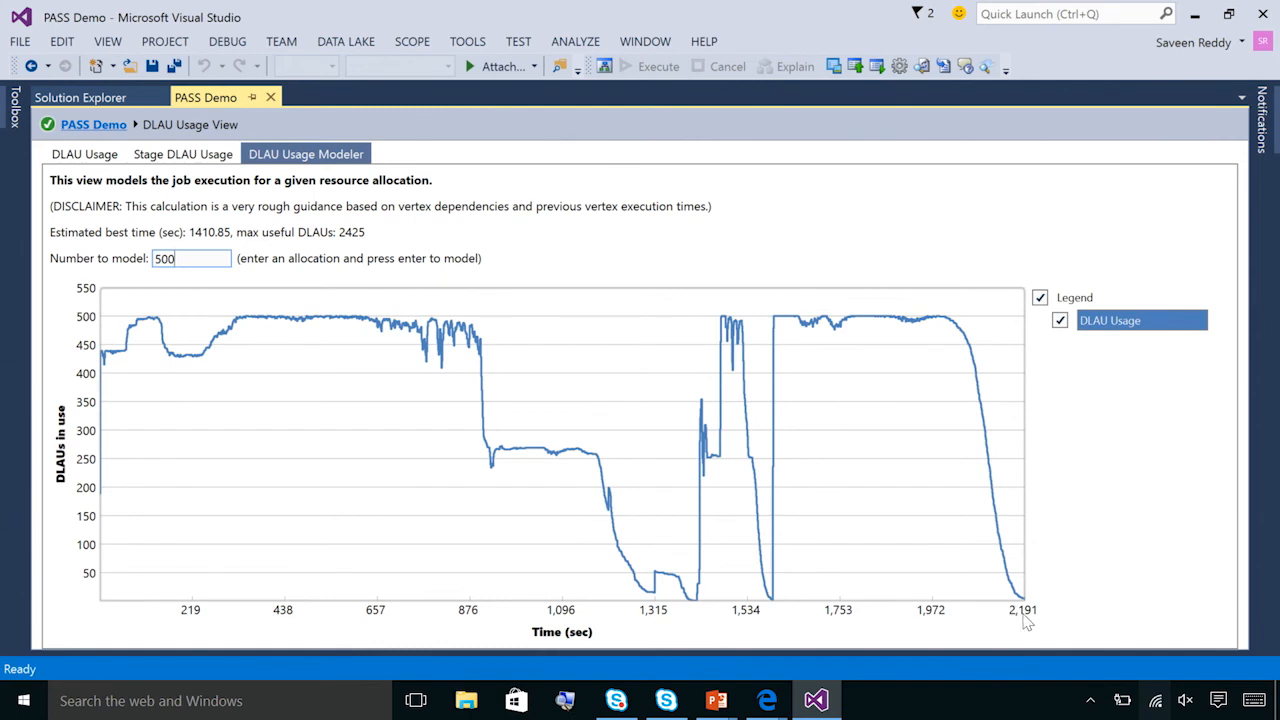
mouse_move(188, 300)
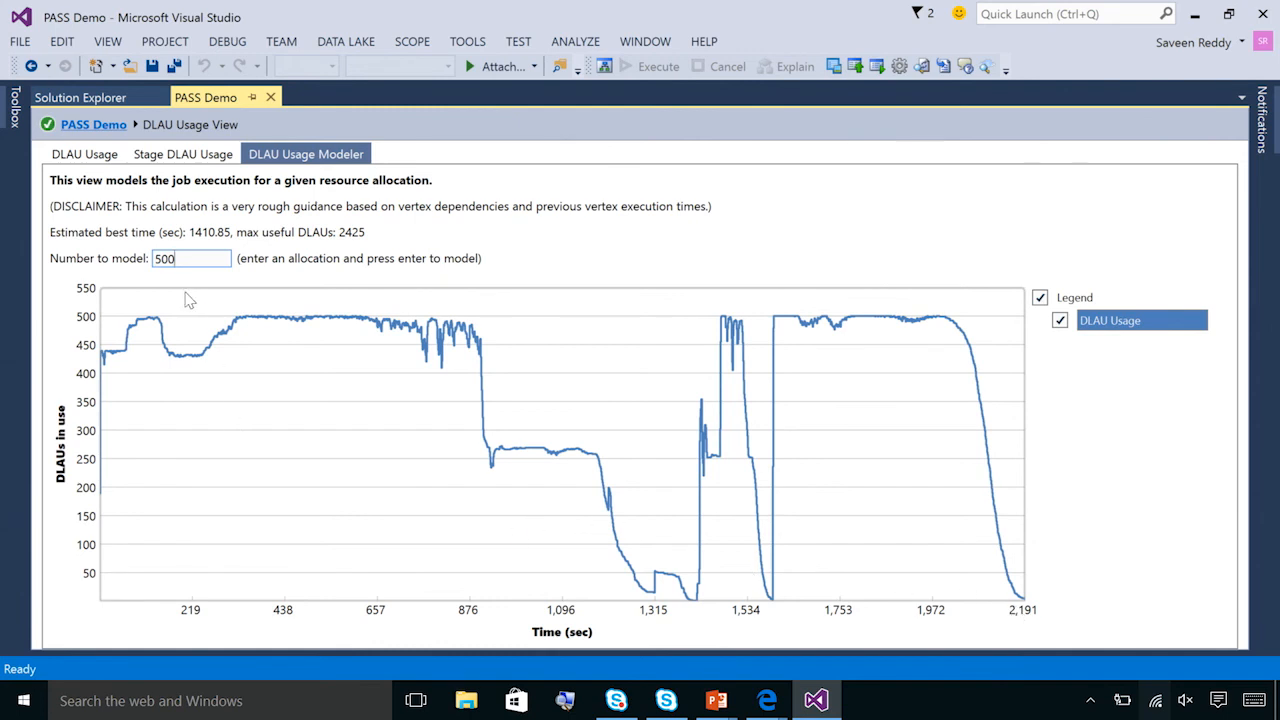
text(10)
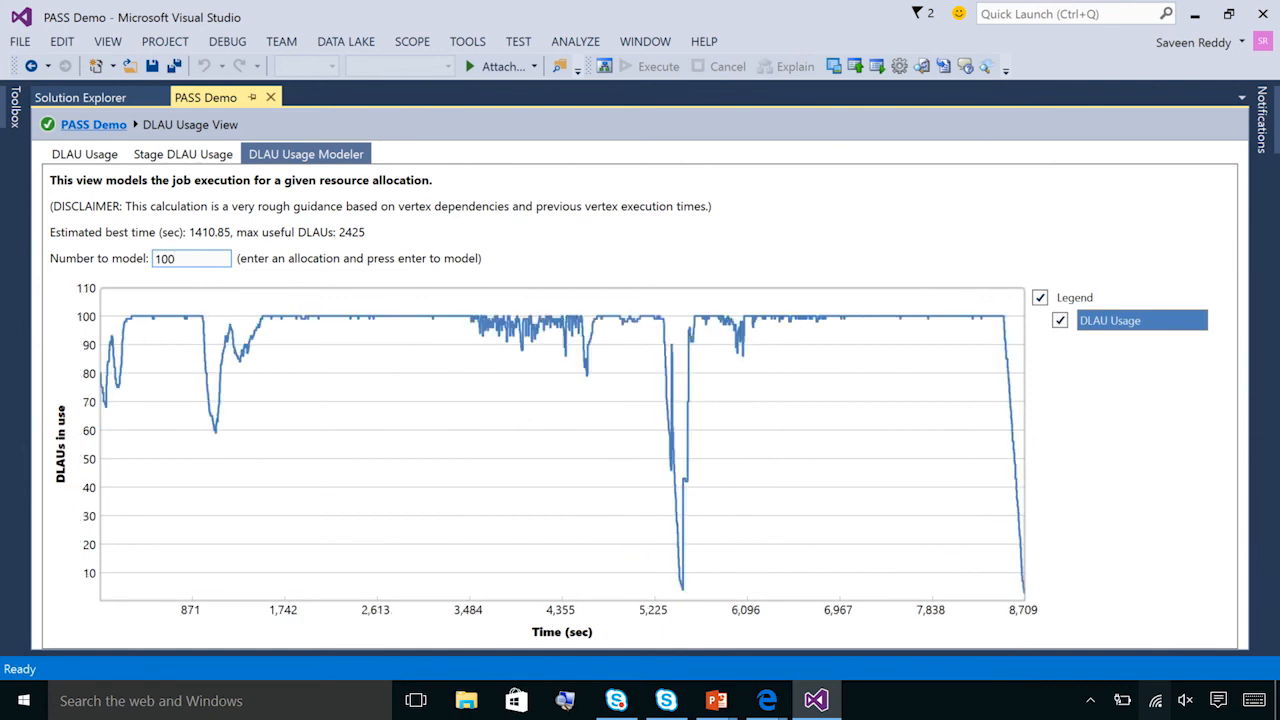
mouse_move(904, 483)
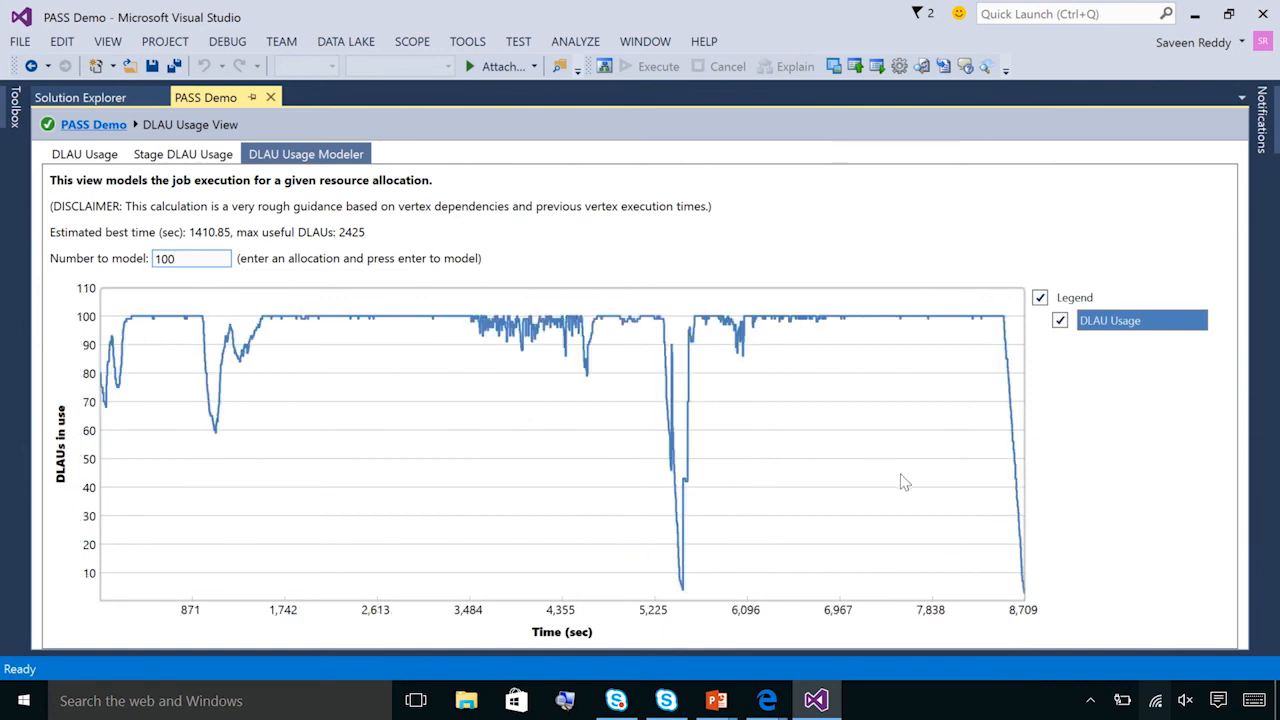
mouse_move(1033, 620)
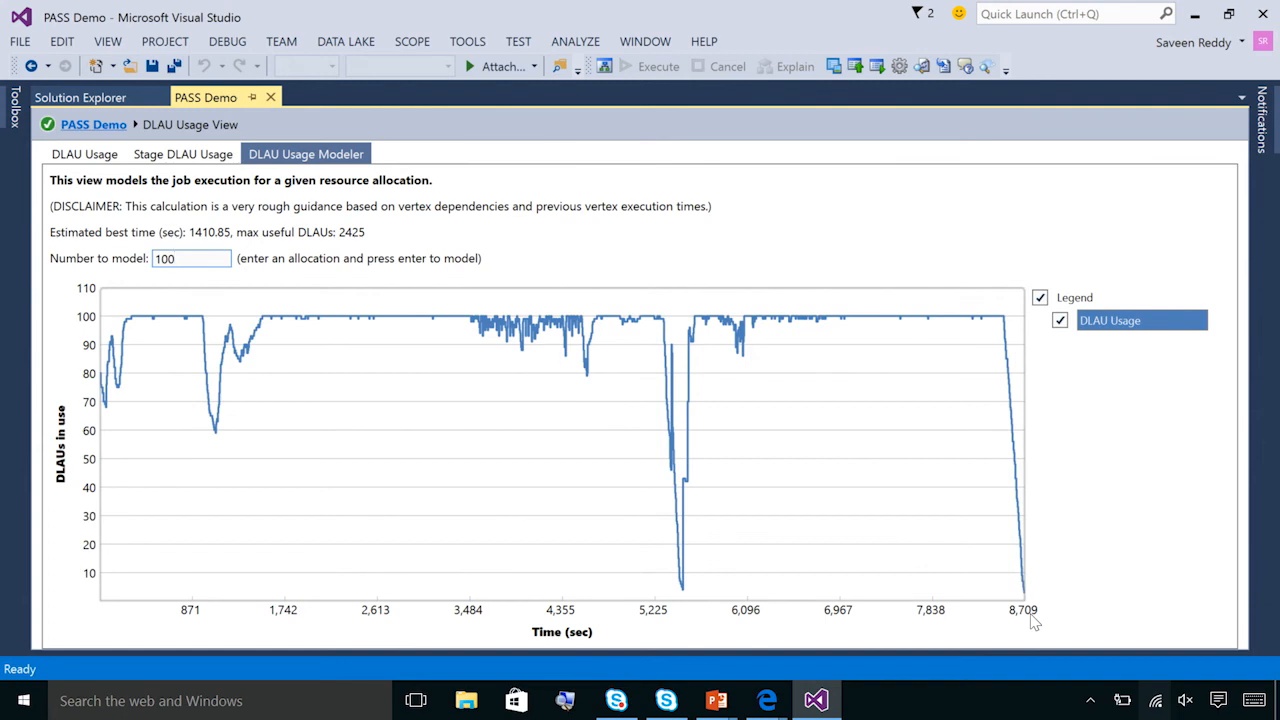
click(191, 259)
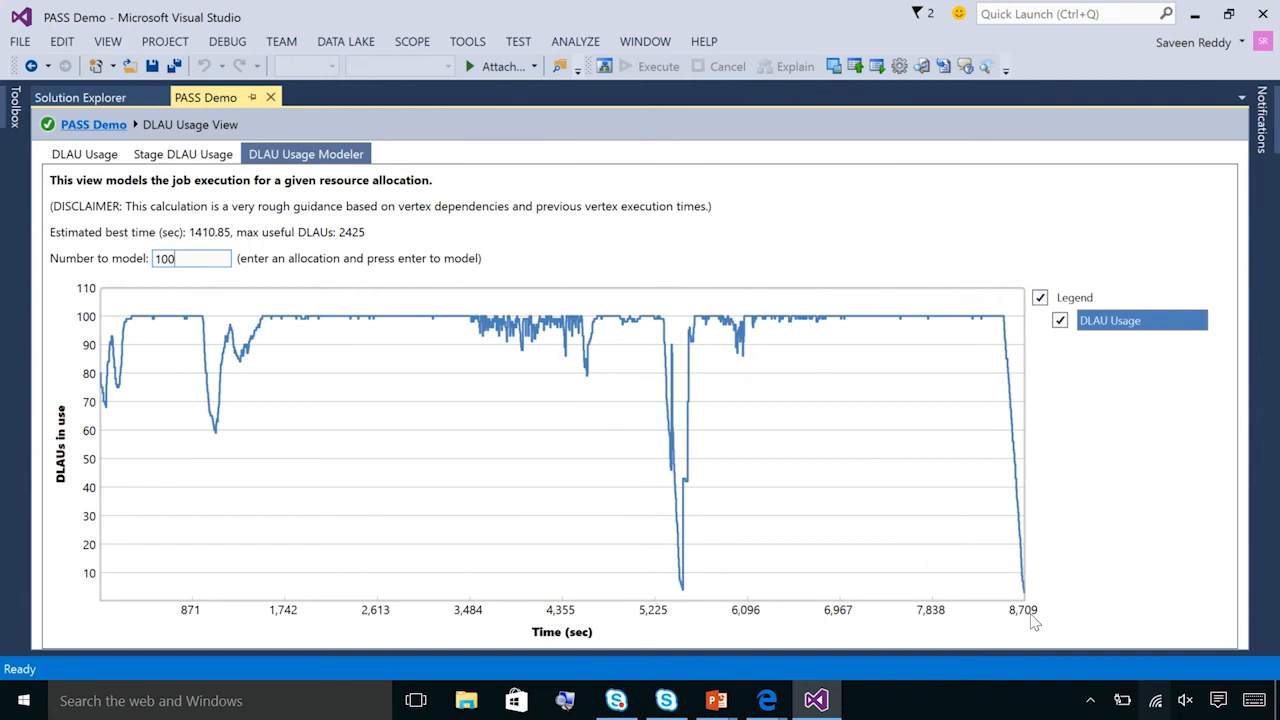